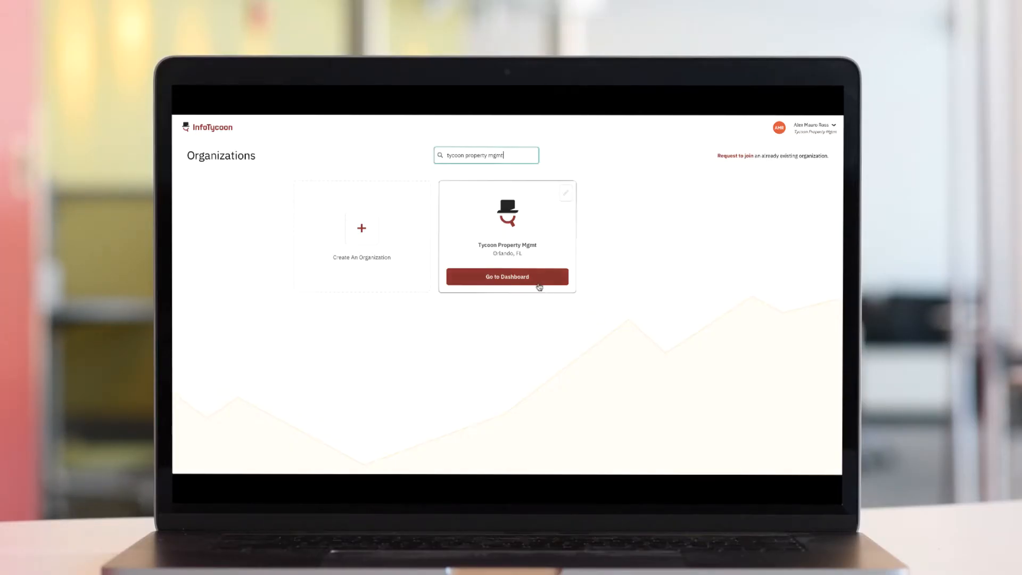
Go to the dashboard from the Tycoon Property Mgmt organization card
left_click(506, 276)
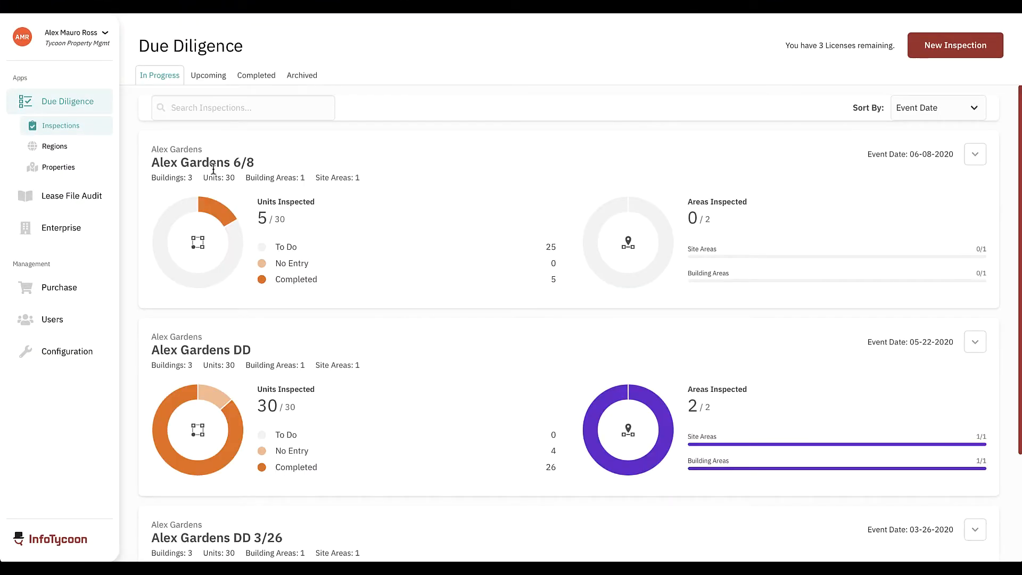
mouse_move(70, 195)
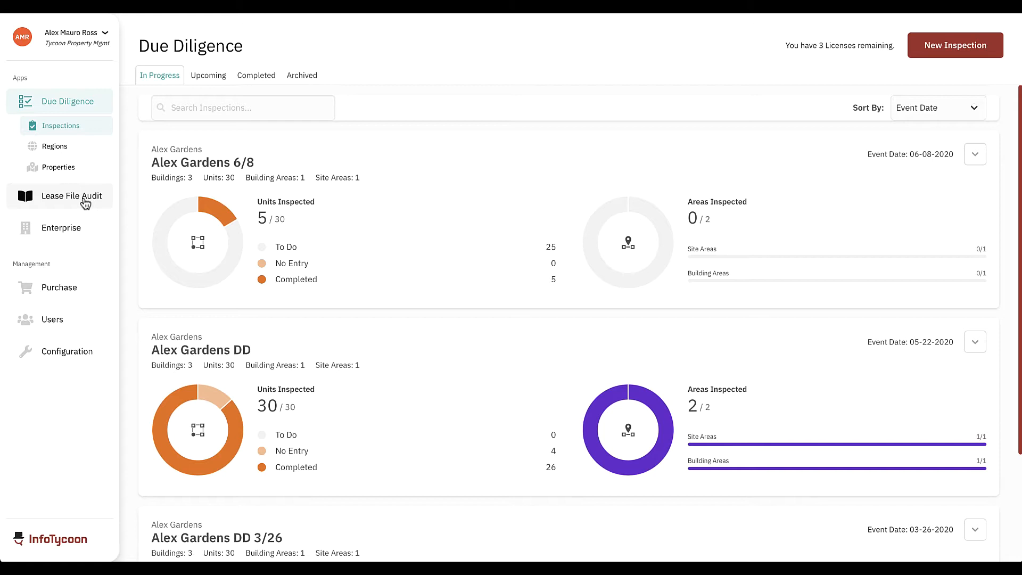
Open Lease File Audits, keep sorting by Name, and focus the audit search field
left_click(69, 195)
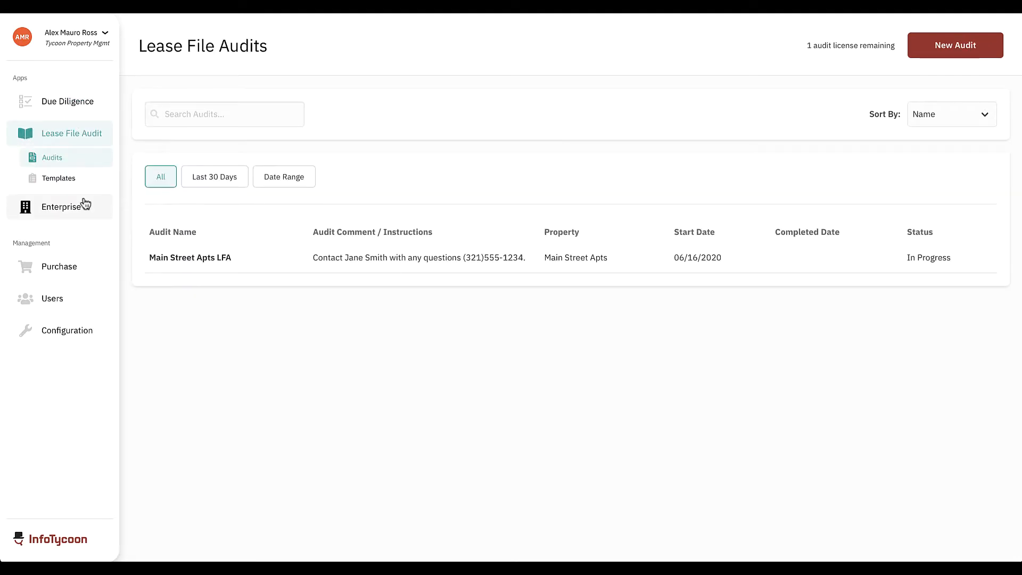
mouse_move(270, 337)
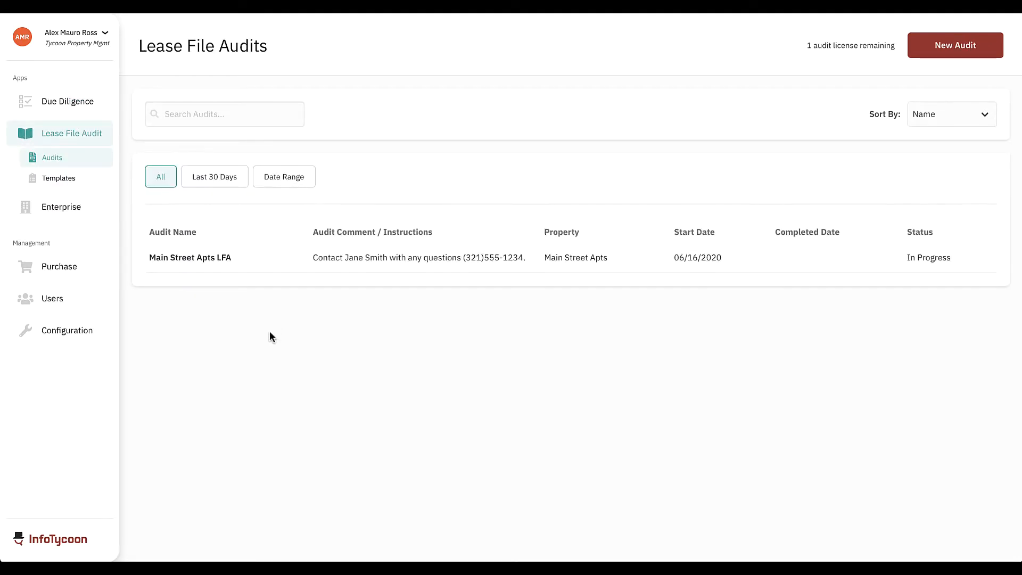
mouse_move(219, 189)
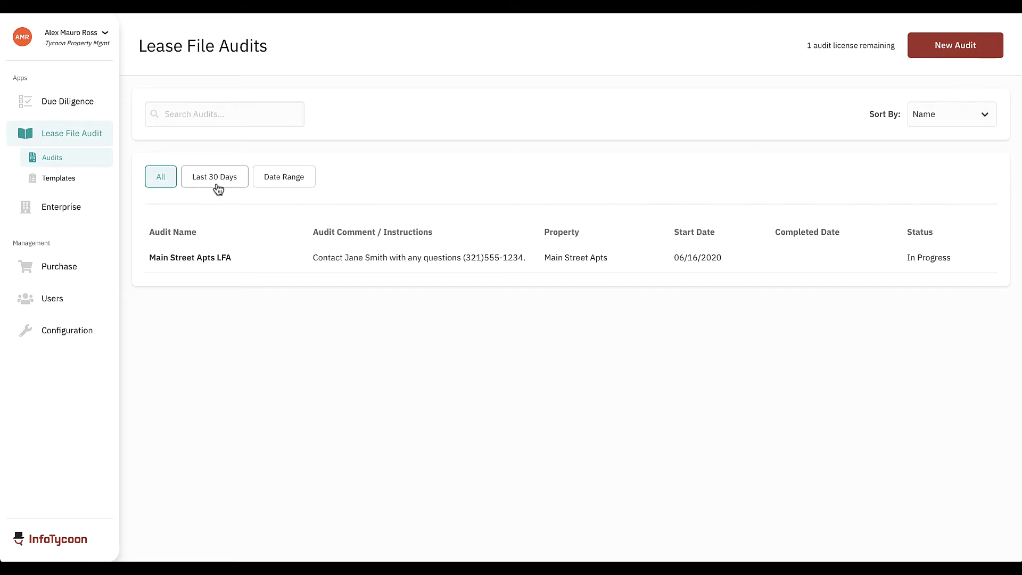
mouse_move(338, 192)
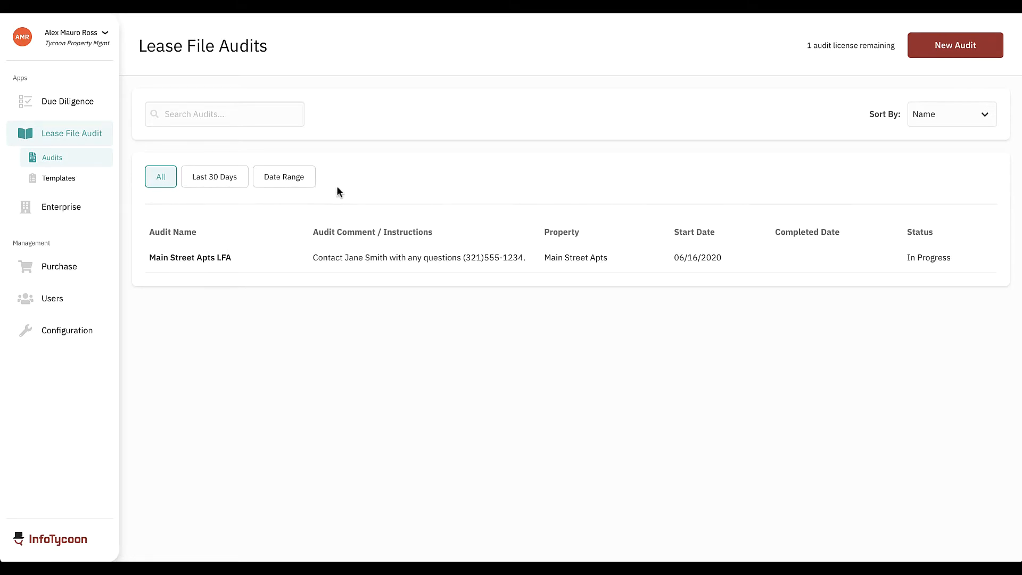
mouse_move(951, 114)
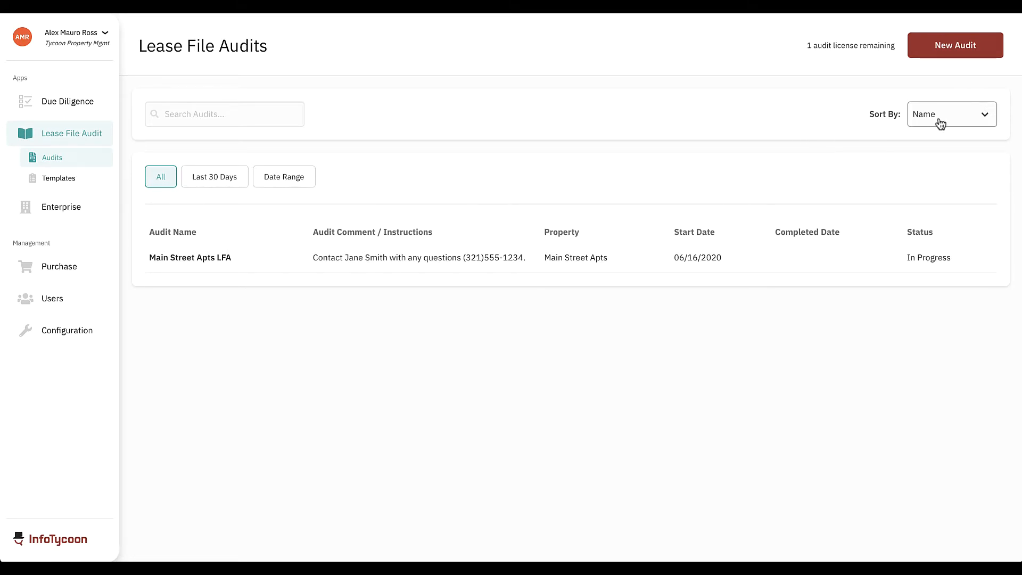
left_click(950, 113)
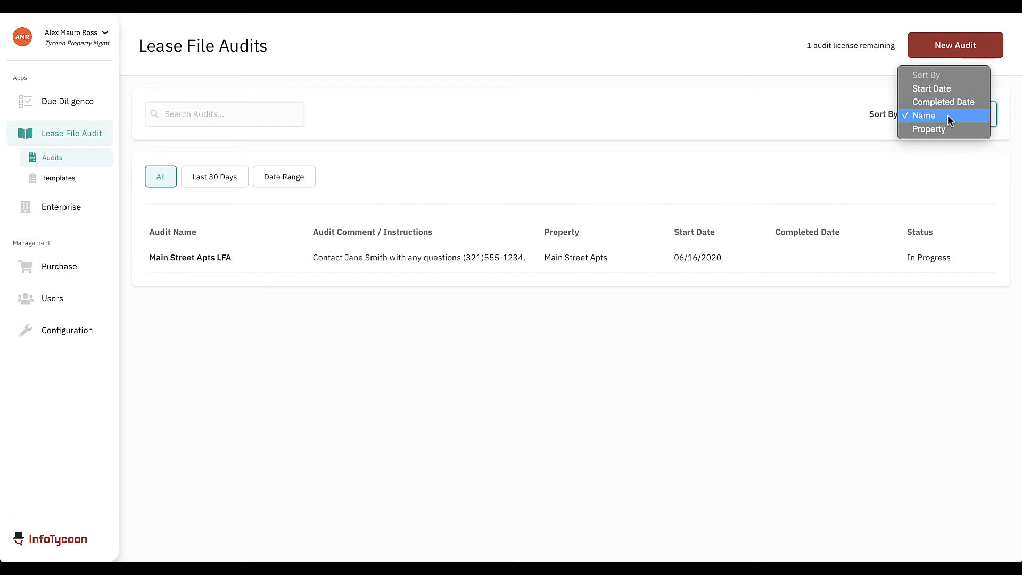
left_click(922, 115)
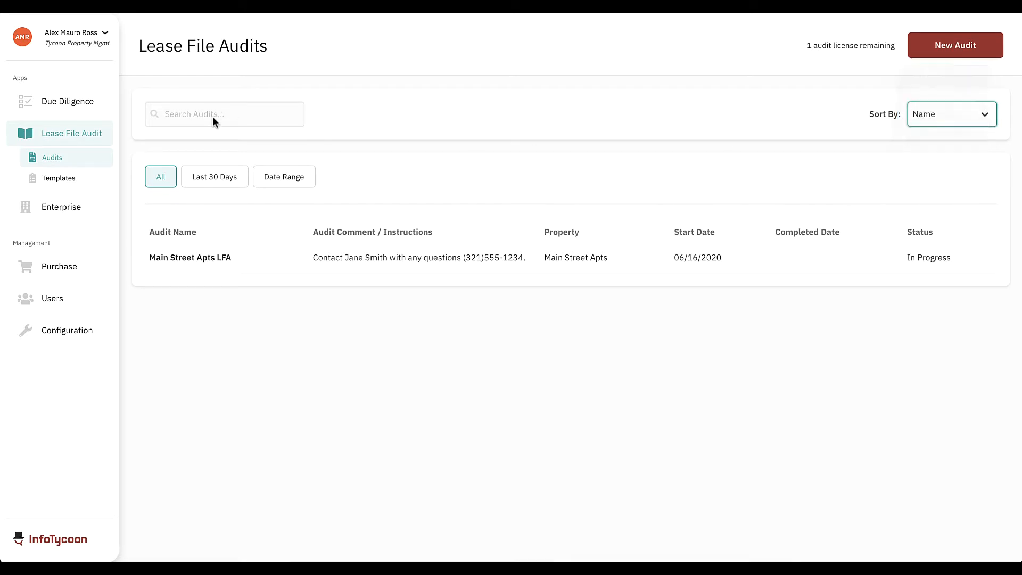
left_click(224, 114)
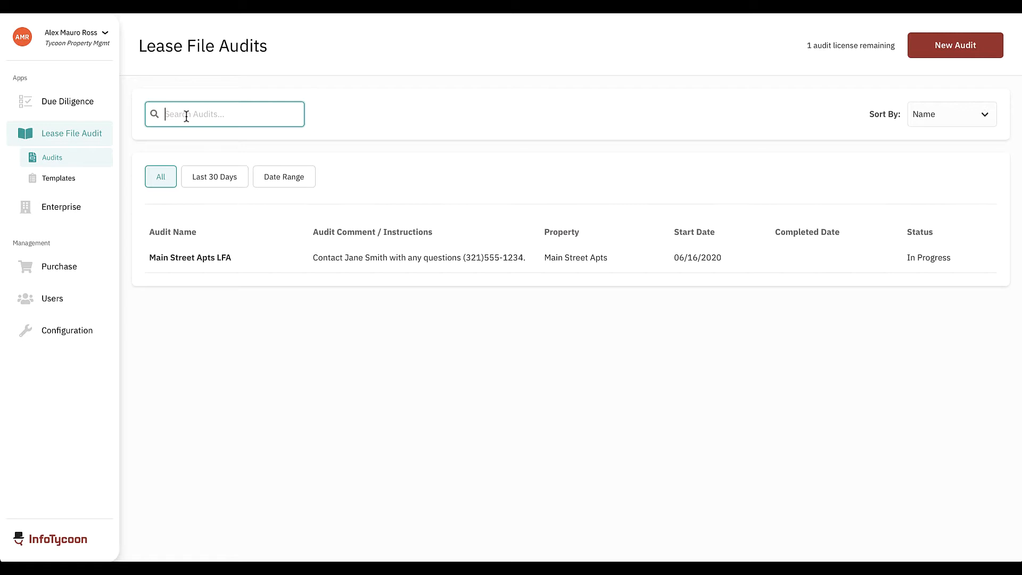
mouse_move(426, 151)
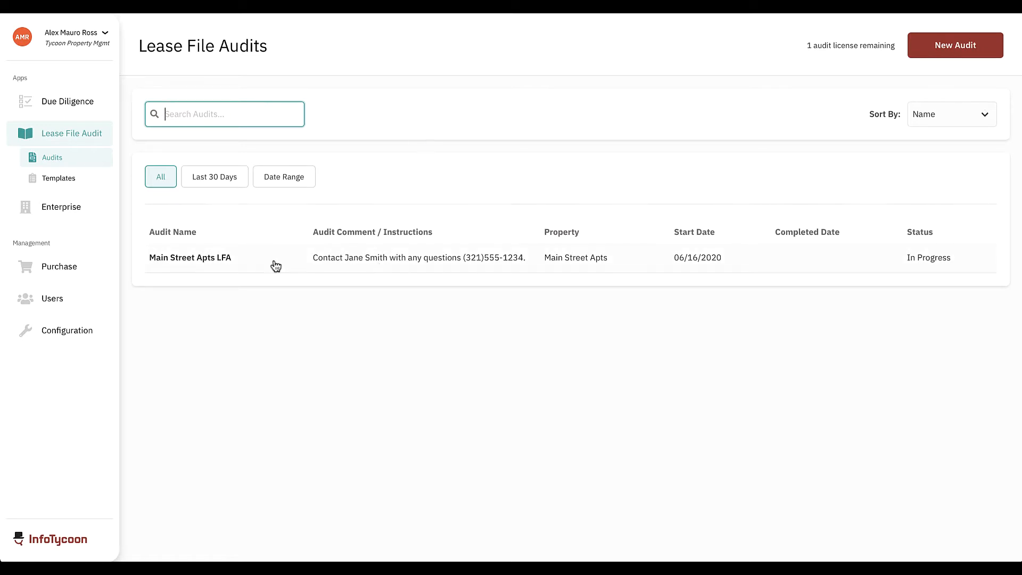
Open the Main Street Apts LFA audit on its Lease Files (35) tab
left_click(190, 257)
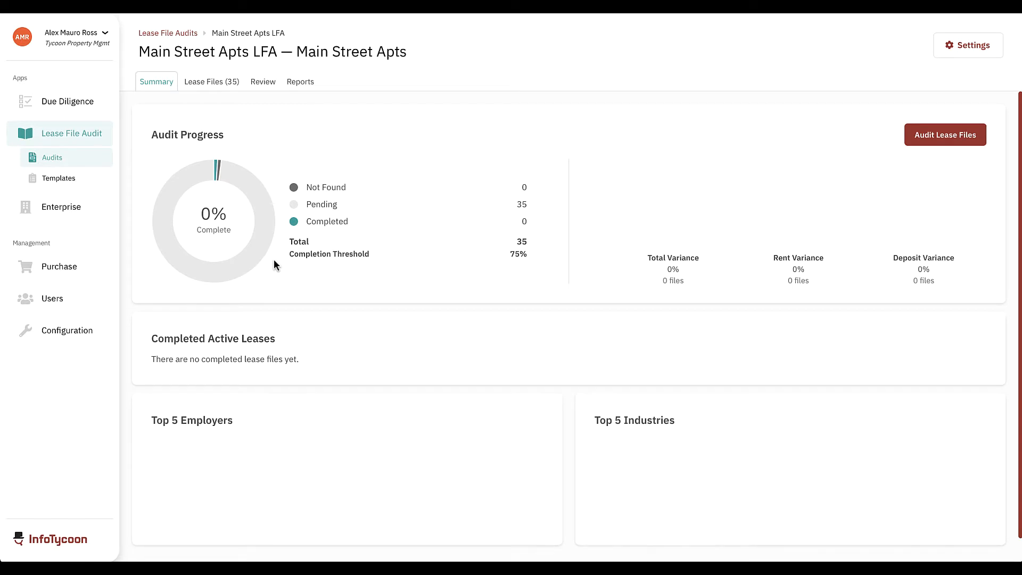
mouse_move(273, 254)
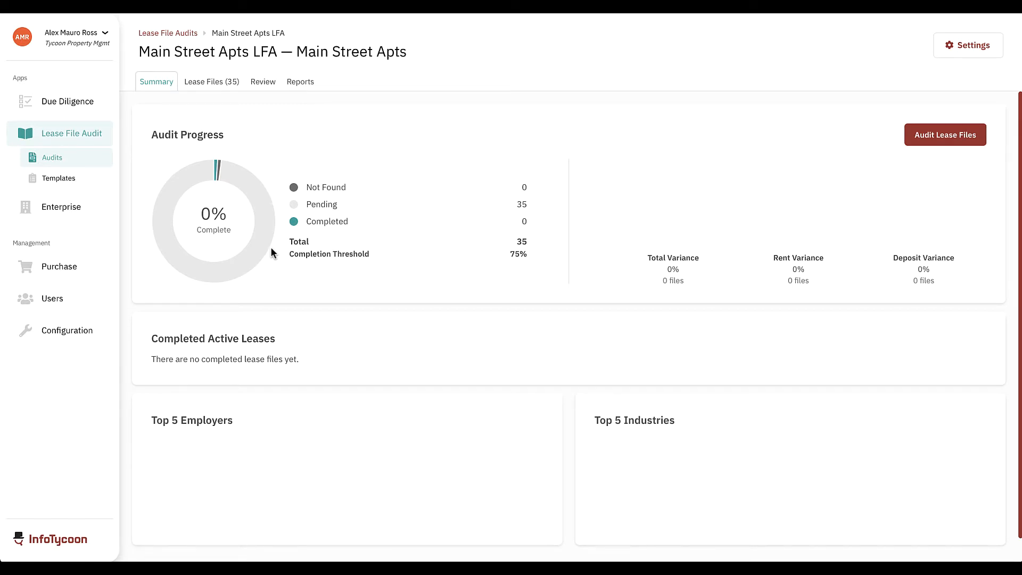
left_click(211, 81)
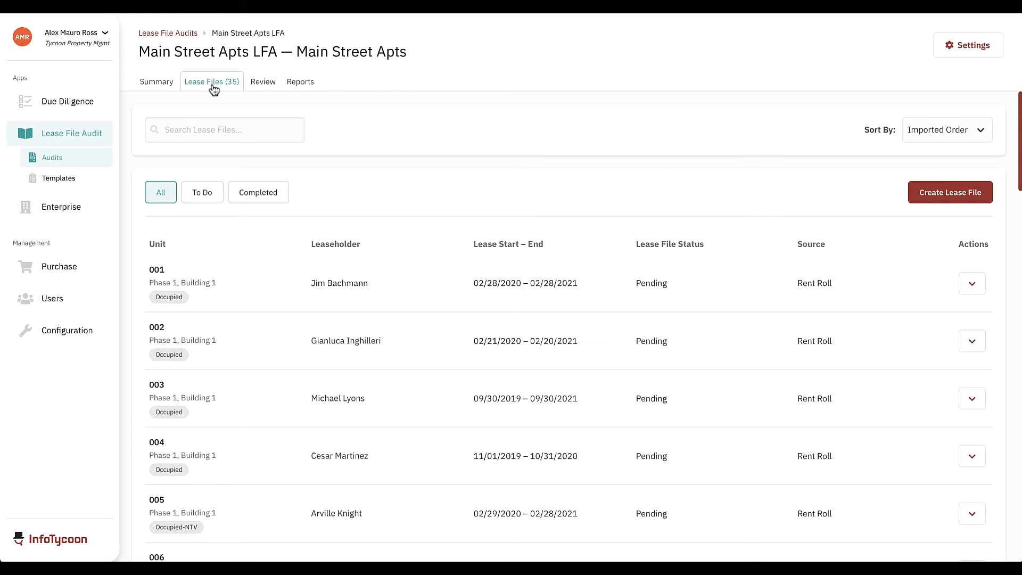
left_click(224, 129)
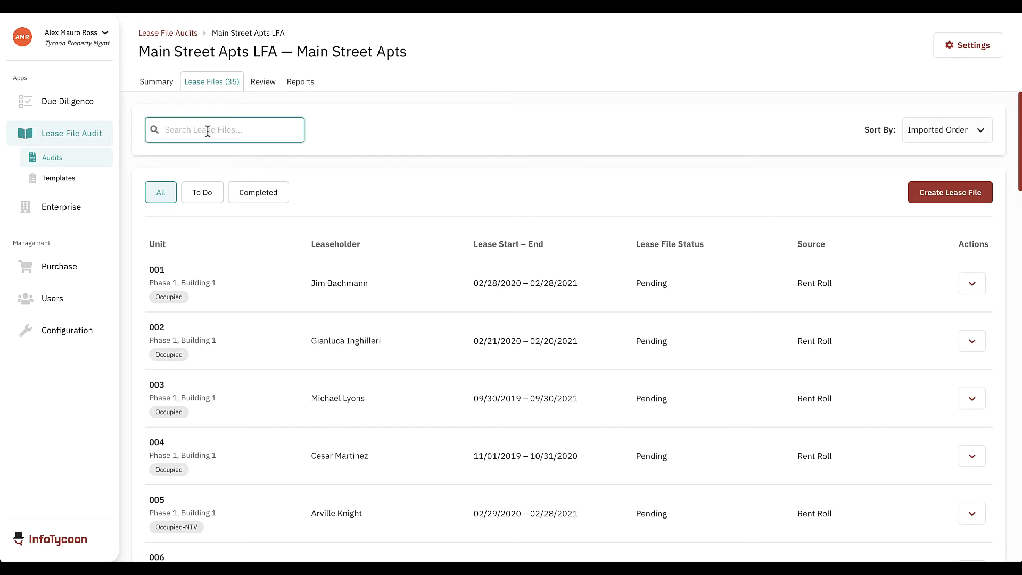
type("007")
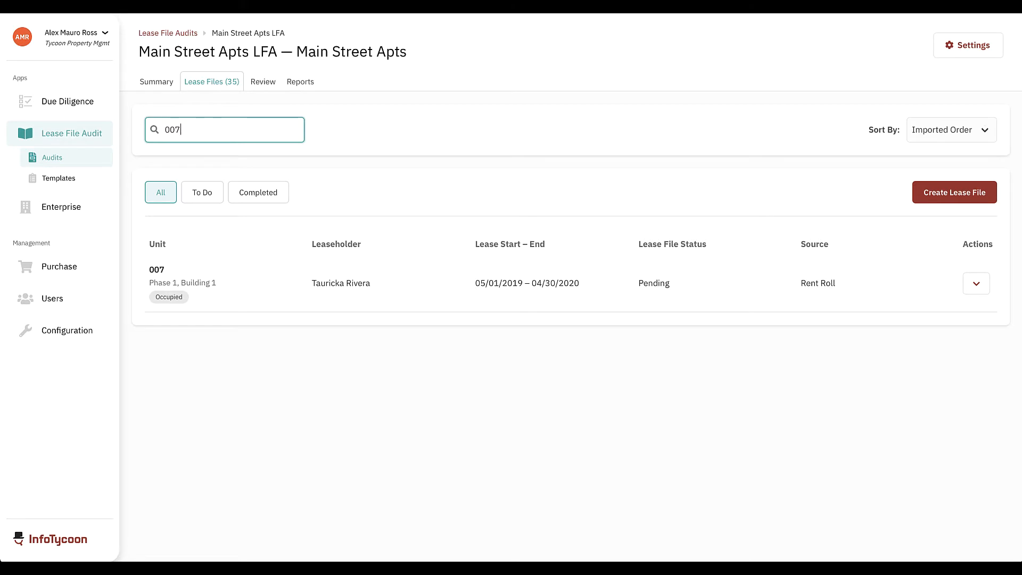
mouse_move(366, 270)
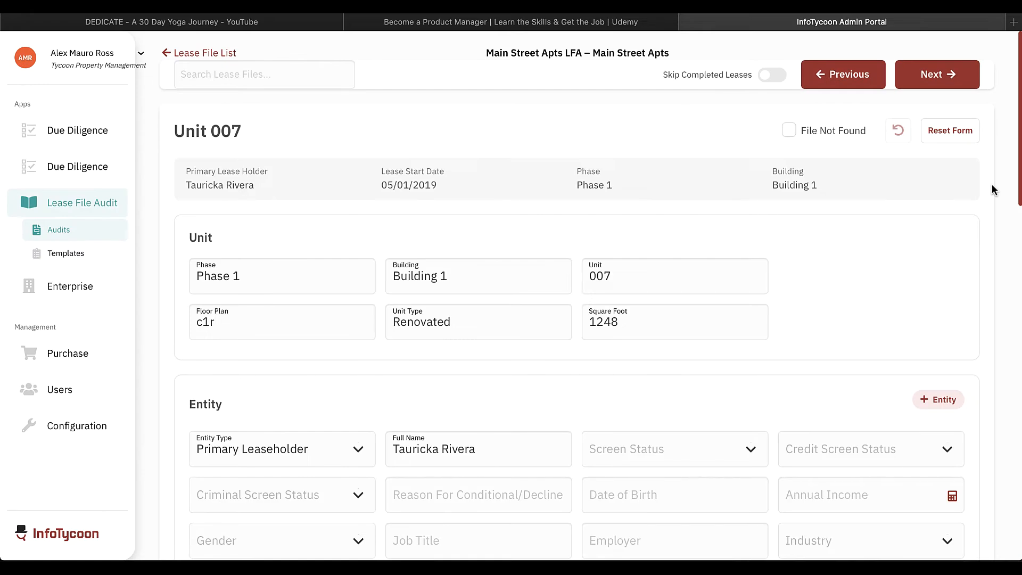
mouse_move(985, 273)
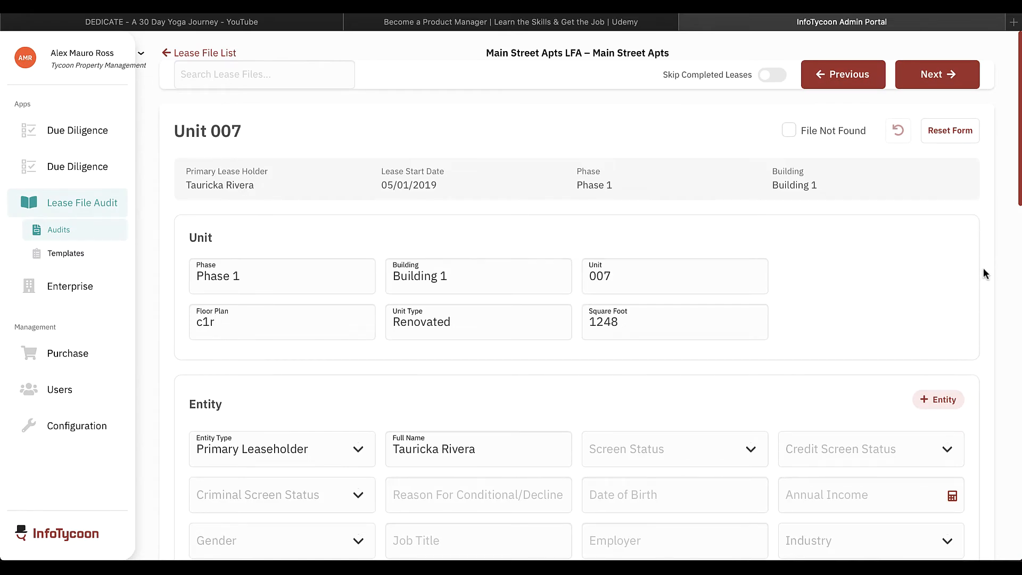
scroll("down", 3)
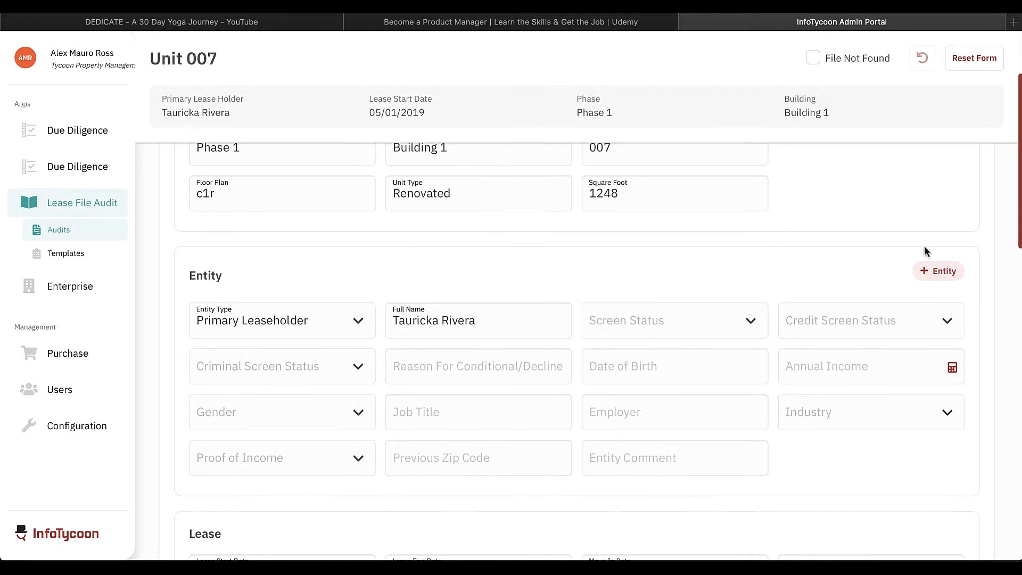
left_click(675, 320)
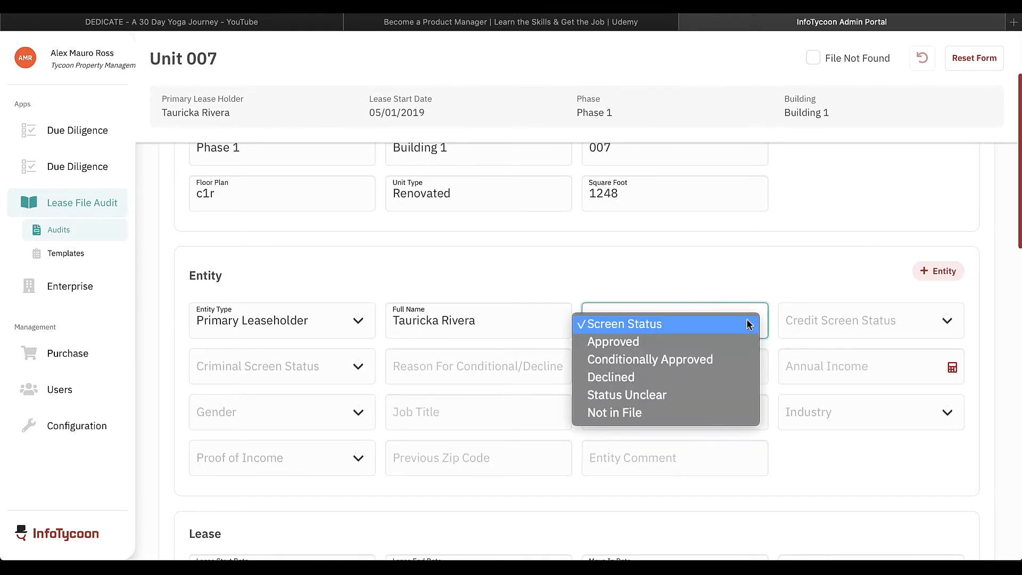
left_click(612, 340)
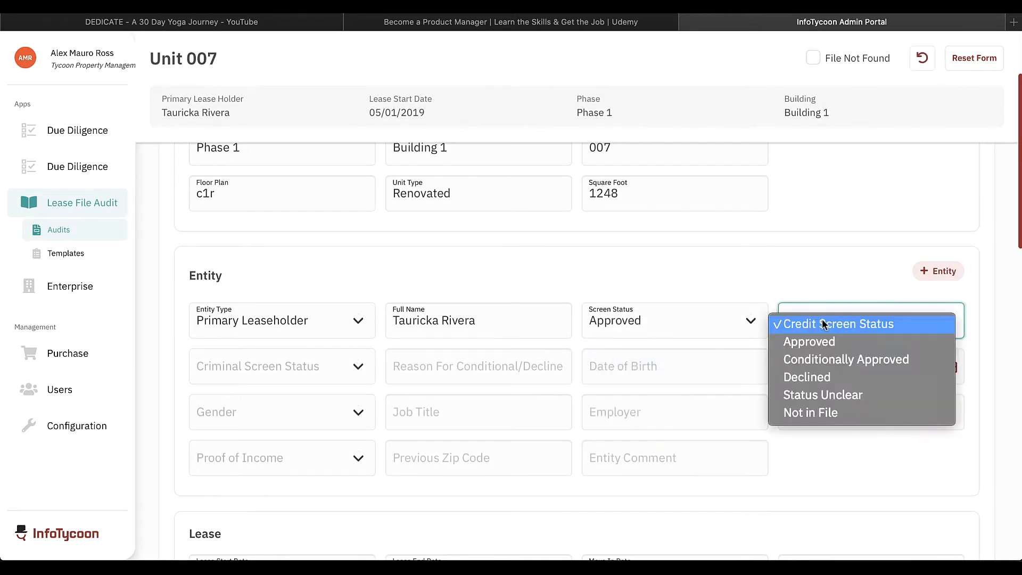
left_click(807, 342)
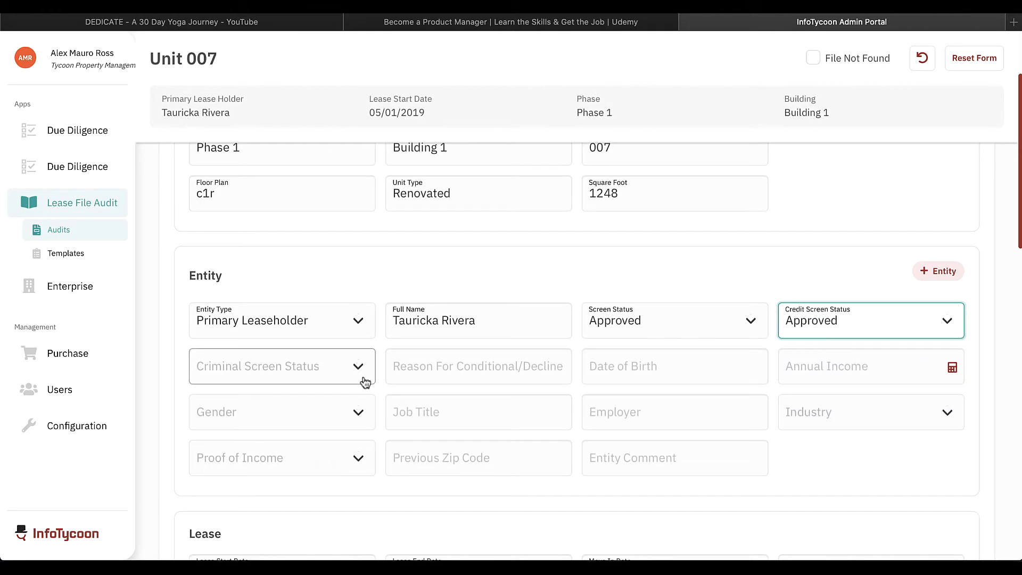
left_click(281, 365)
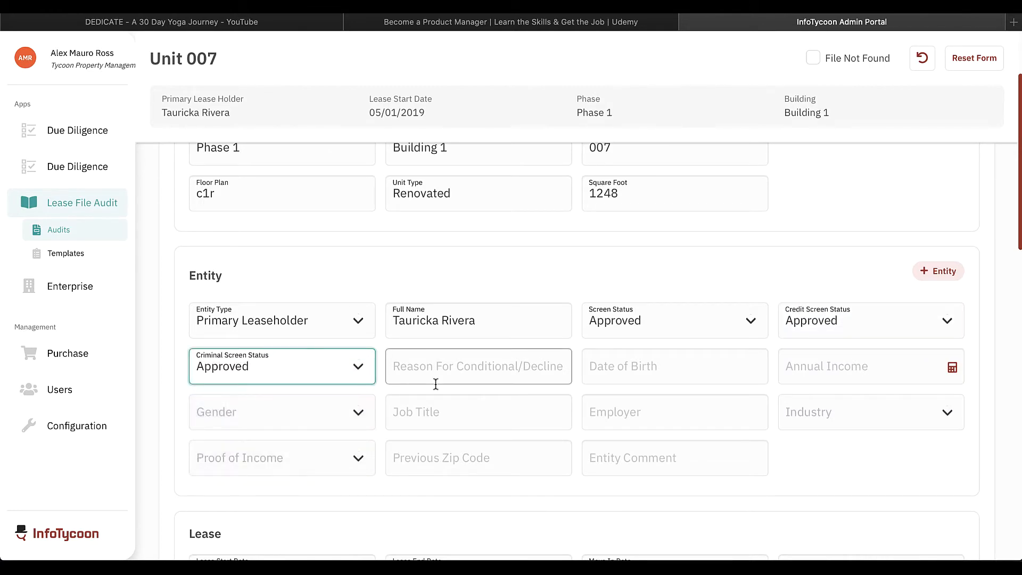
left_click(674, 366)
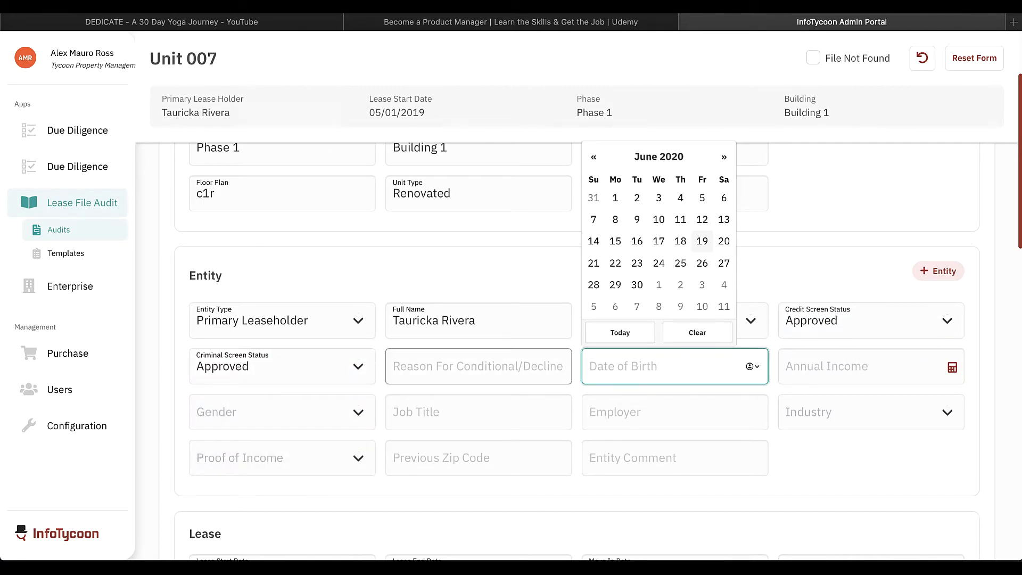
type("12/31/1975")
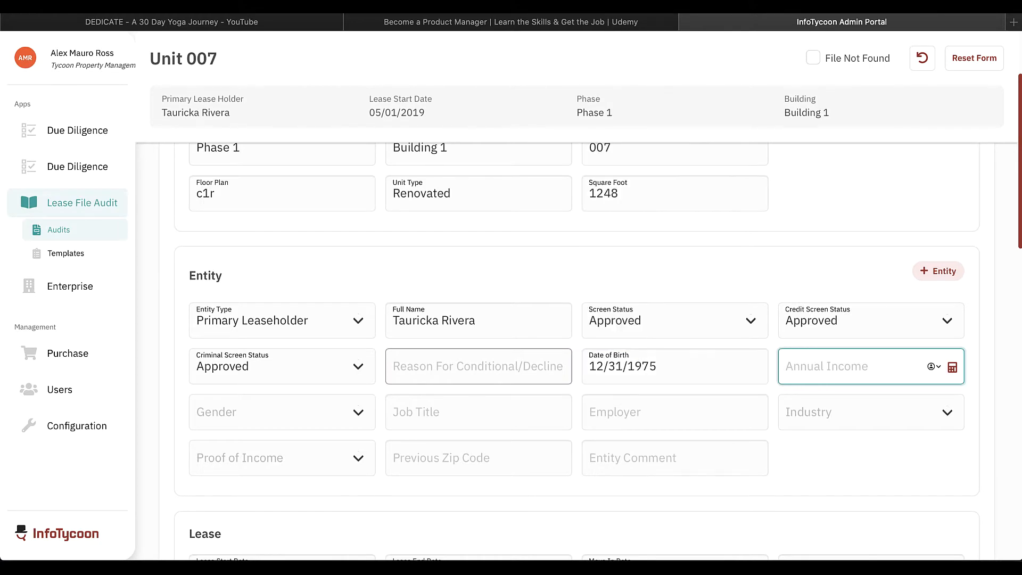
Convert a $4,850 monthly income into $58,200 annual income with the calculator
left_click(952, 366)
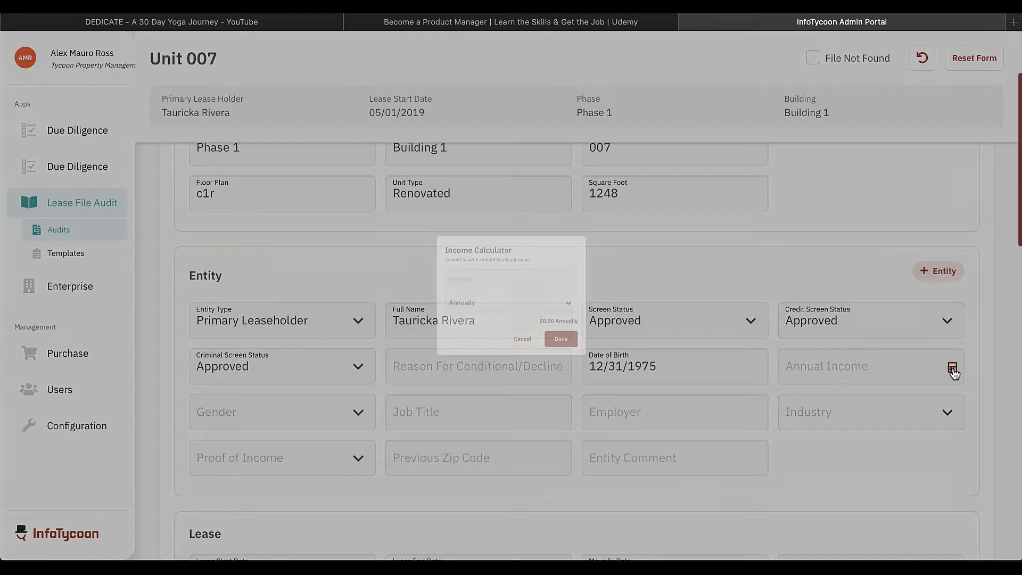
left_click(510, 302)
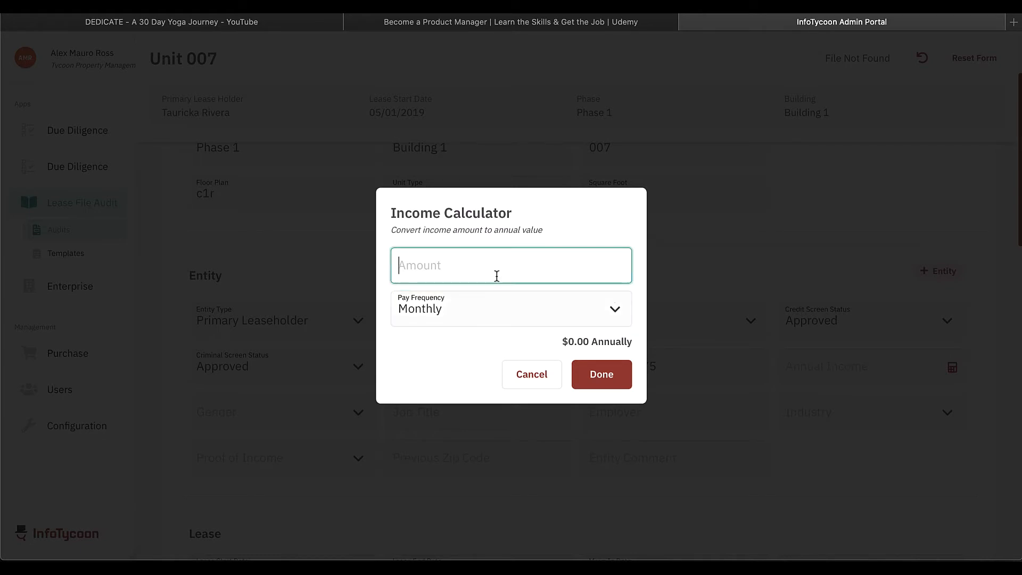
type("4")
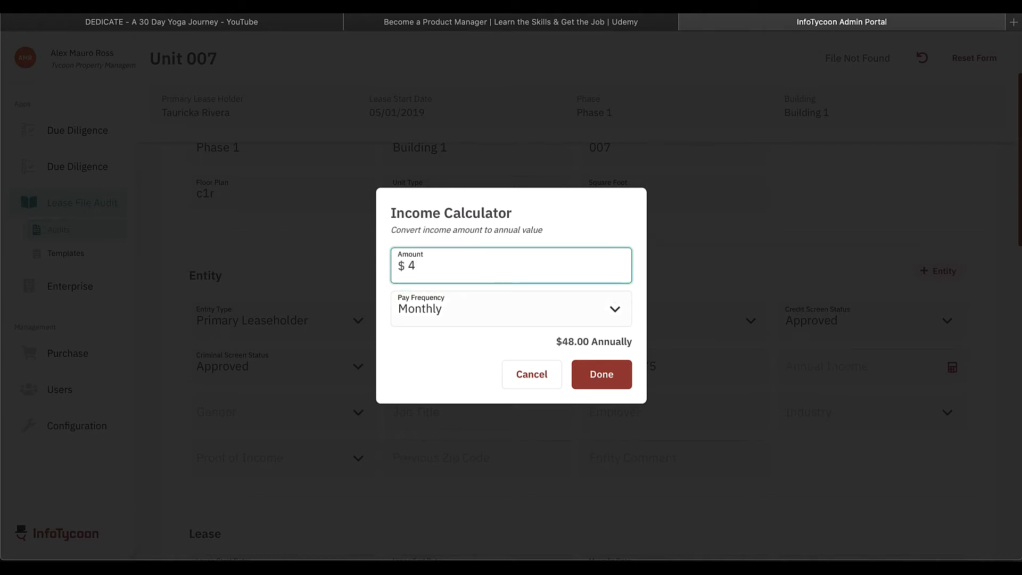
type("850")
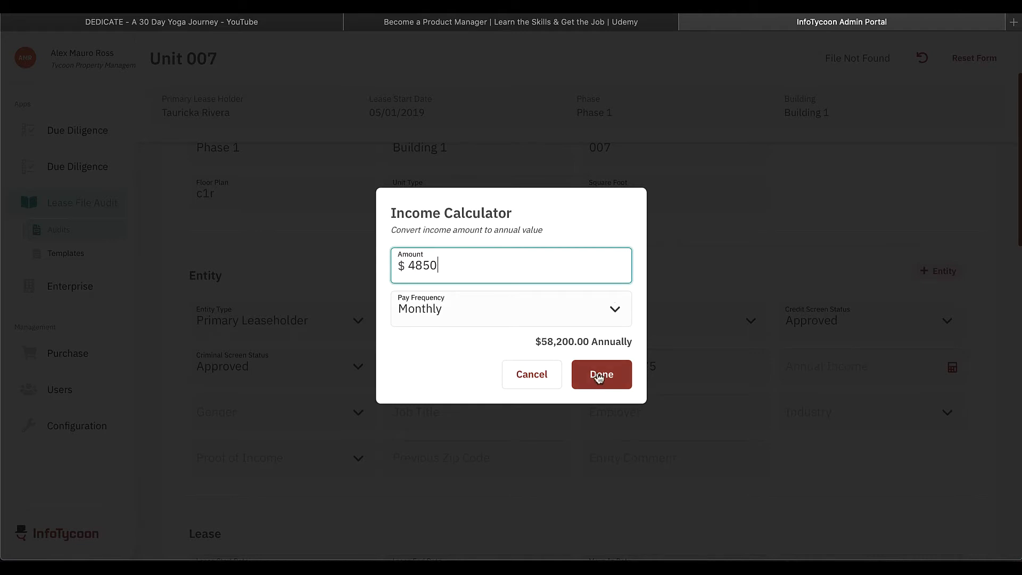
left_click(601, 374)
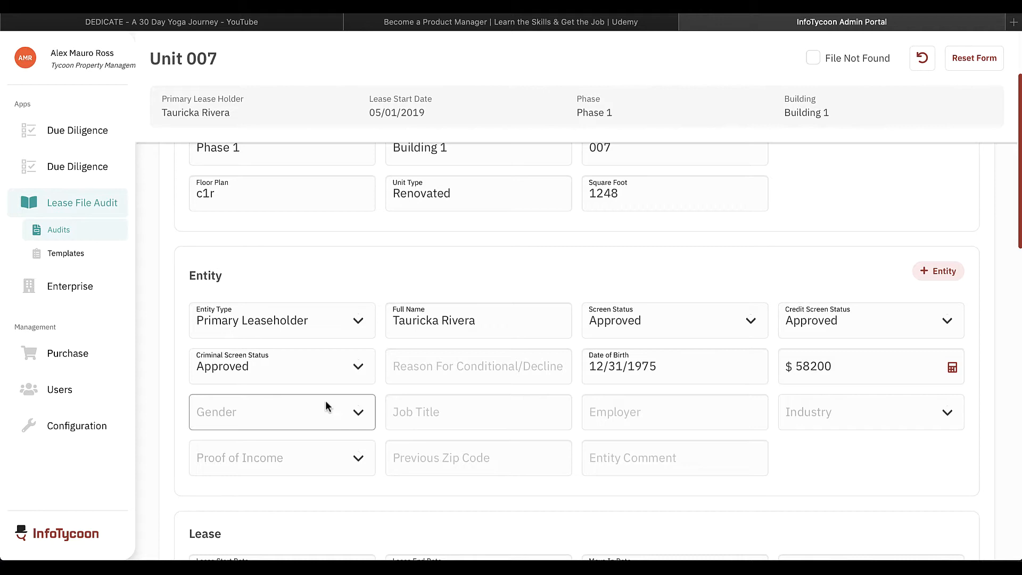
Record gender Female, employer Publix, Check Stub proof of income, and previous zip 32771
left_click(282, 411)
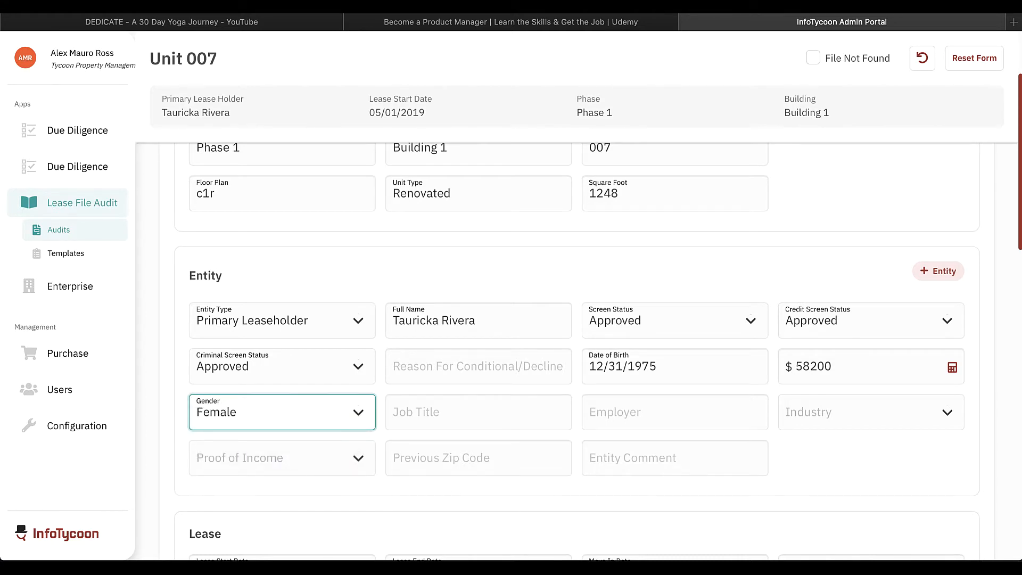
left_click(674, 411)
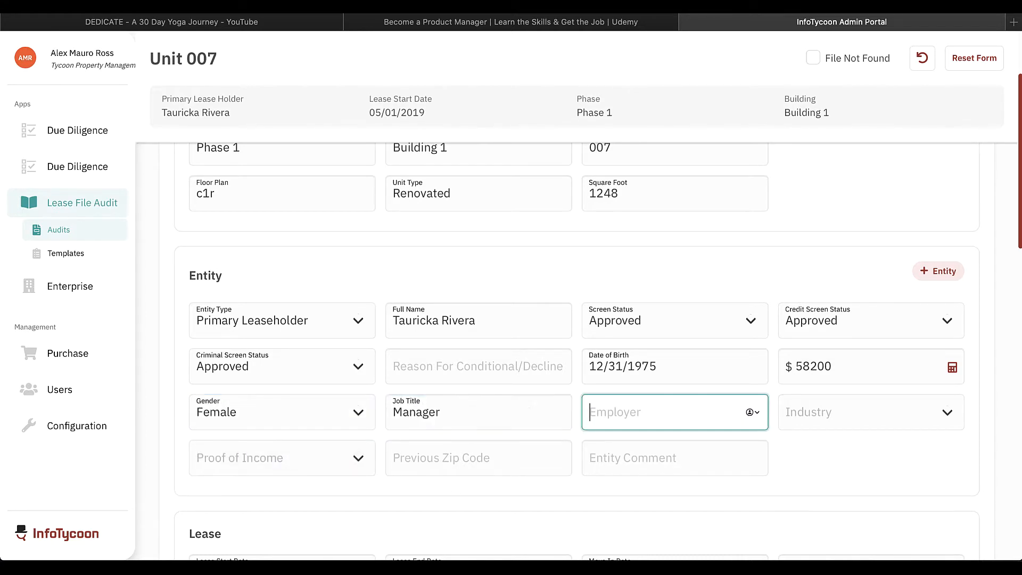
type("Publix")
left_click(871, 411)
type("Retail")
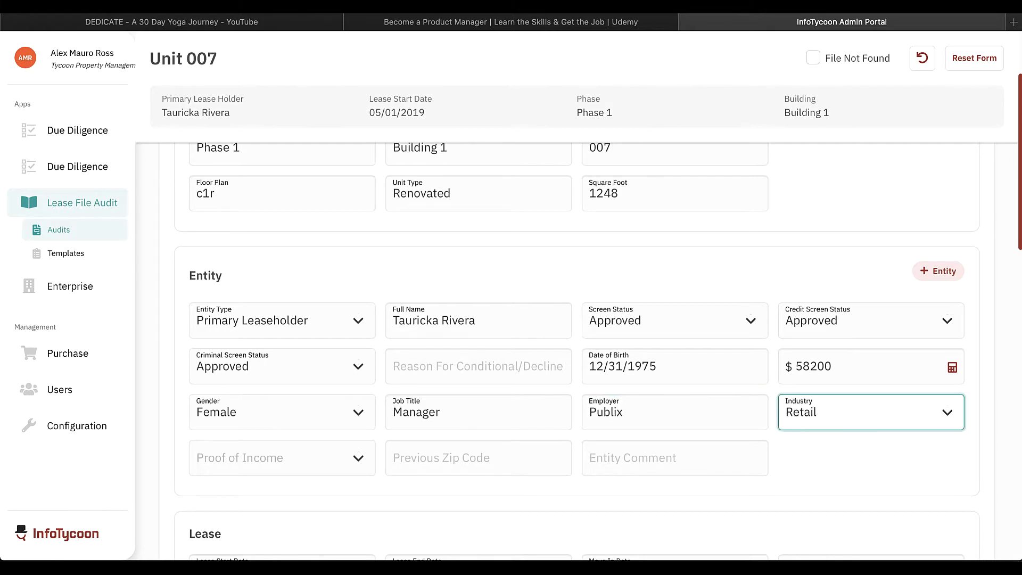
left_click(281, 457)
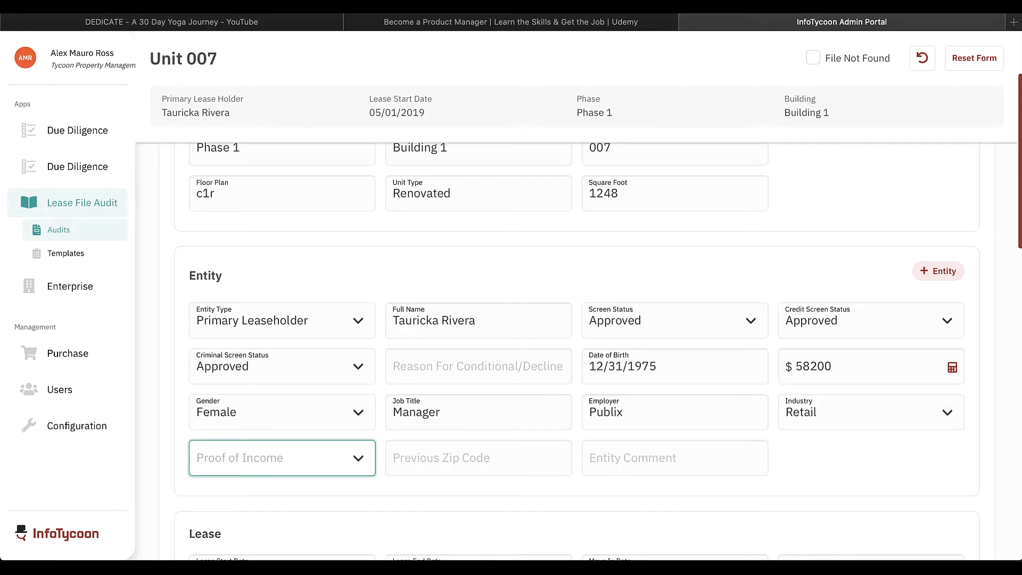
left_click(281, 456)
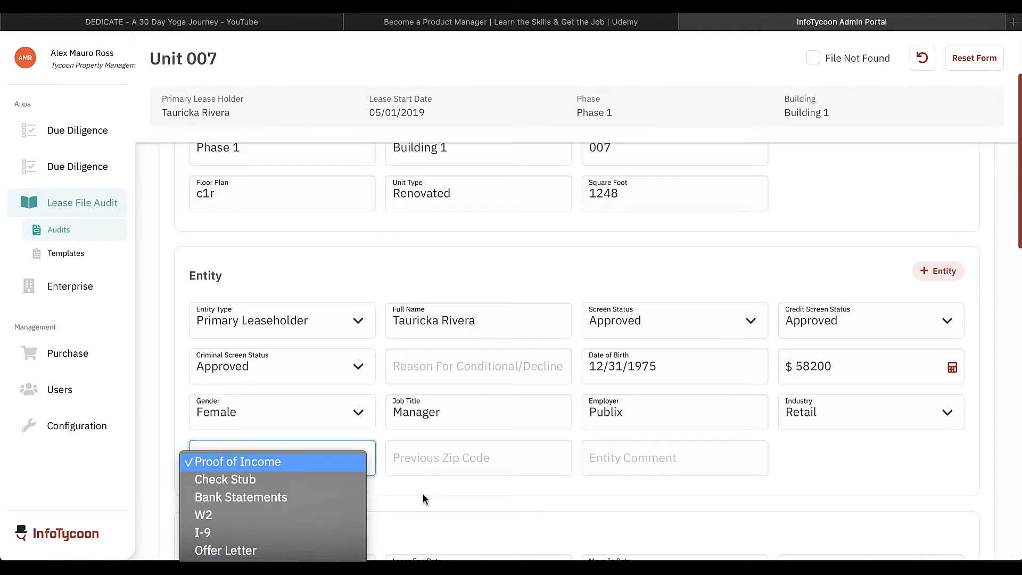
left_click(224, 478)
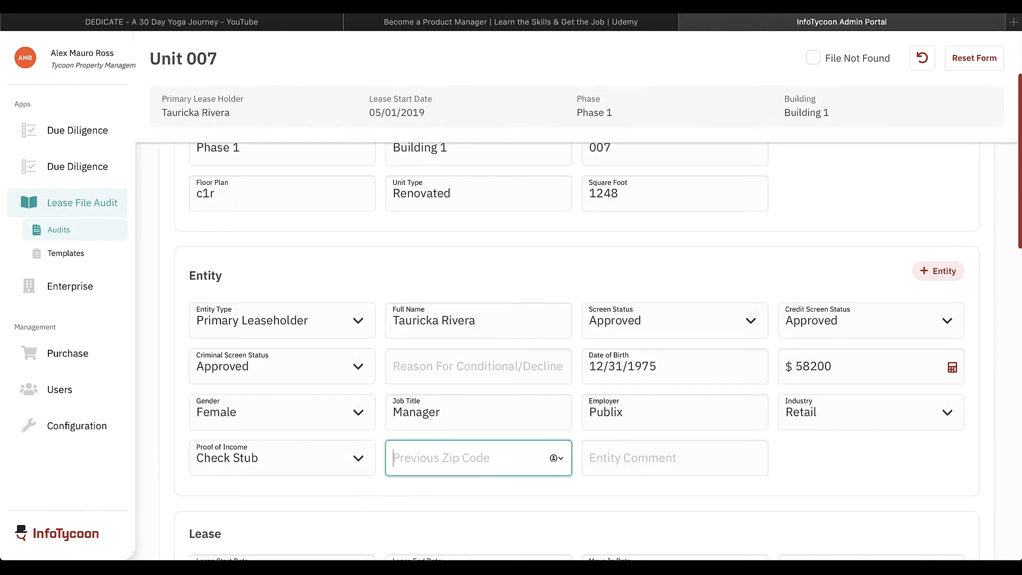
type("32771")
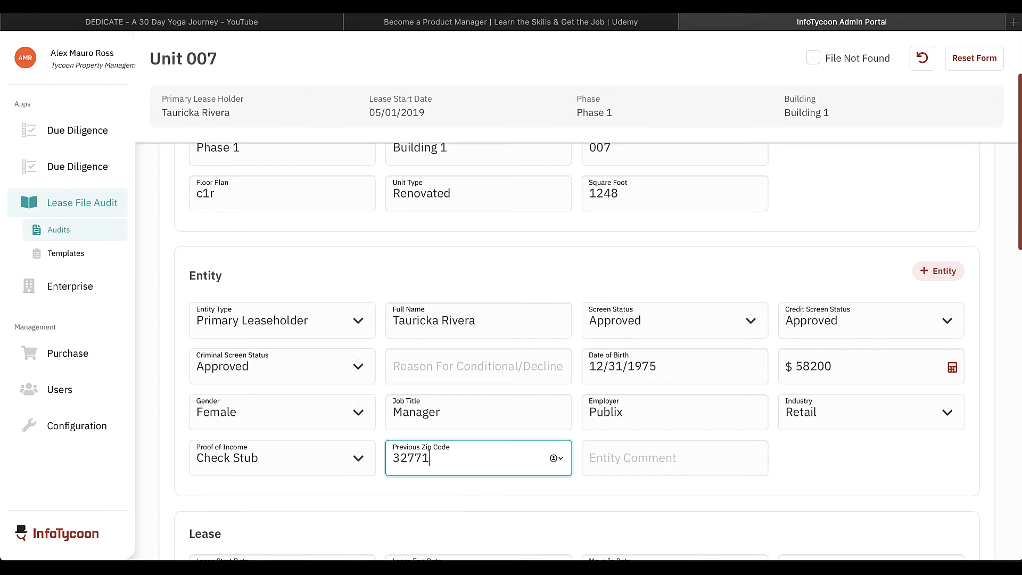
left_click(674, 454)
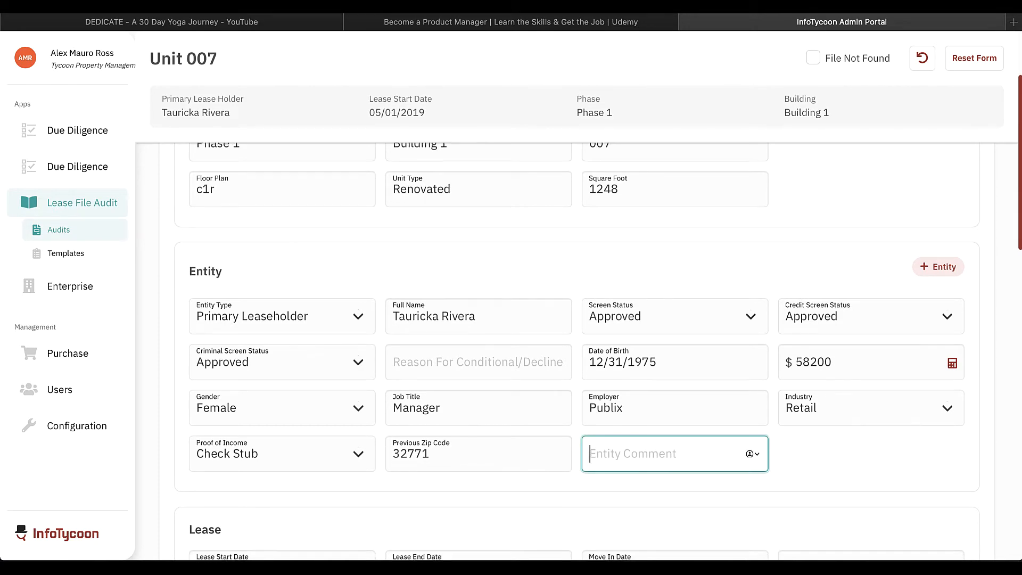
Set the move-in date to May 18, 2019 and the lease type to New
scroll("down", 3)
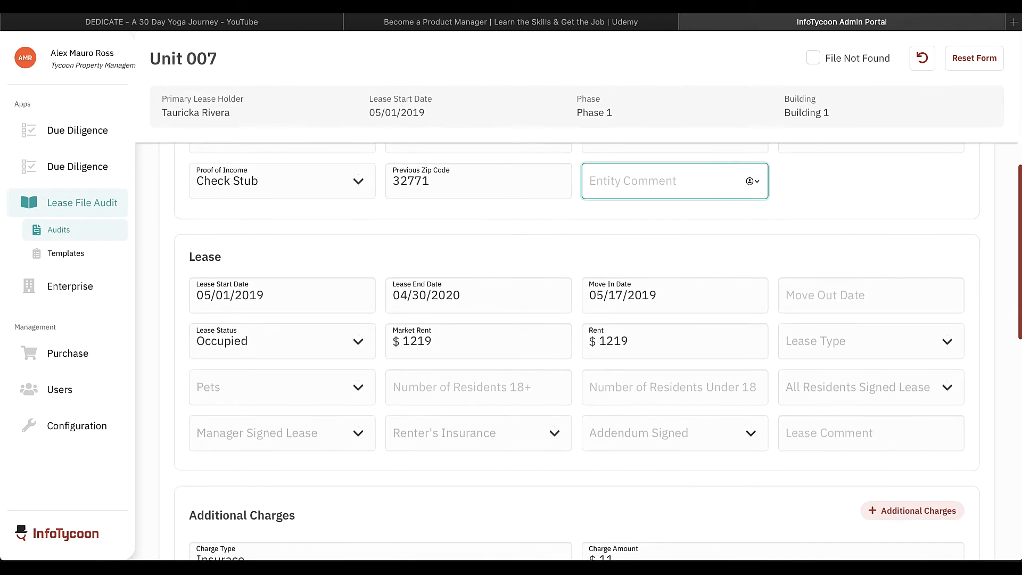
left_click(675, 294)
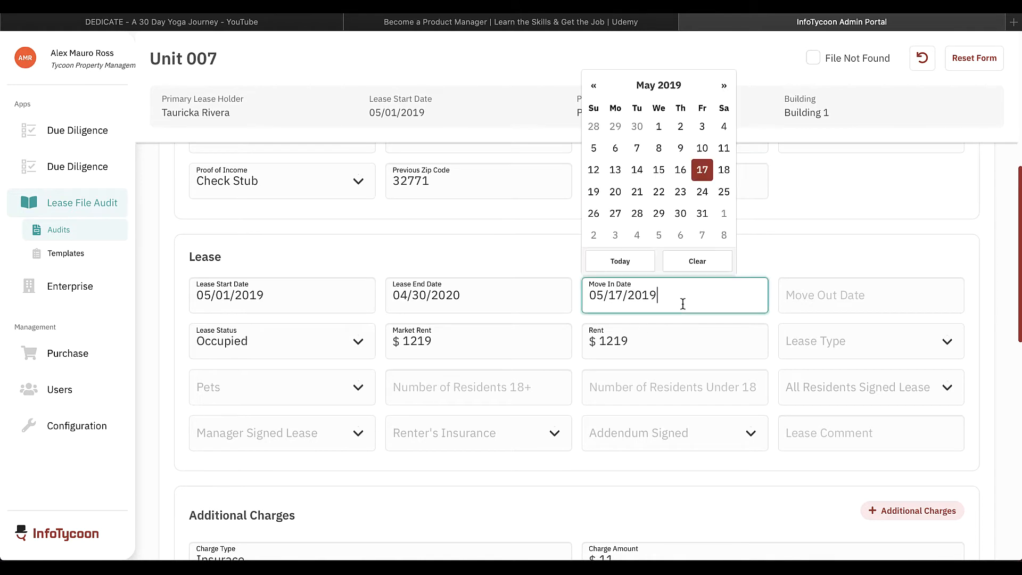
mouse_move(724, 169)
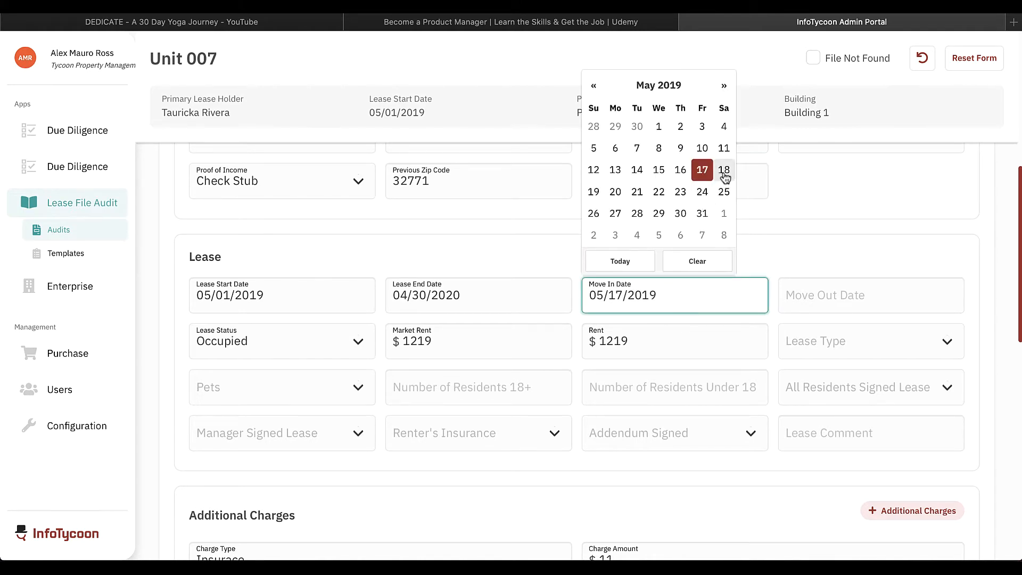
left_click(723, 169)
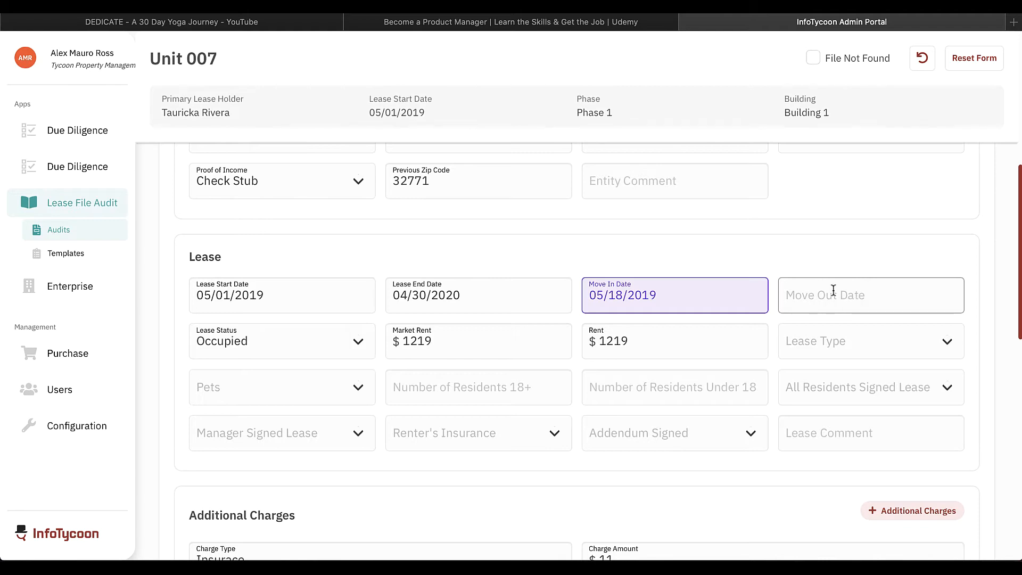
left_click(281, 340)
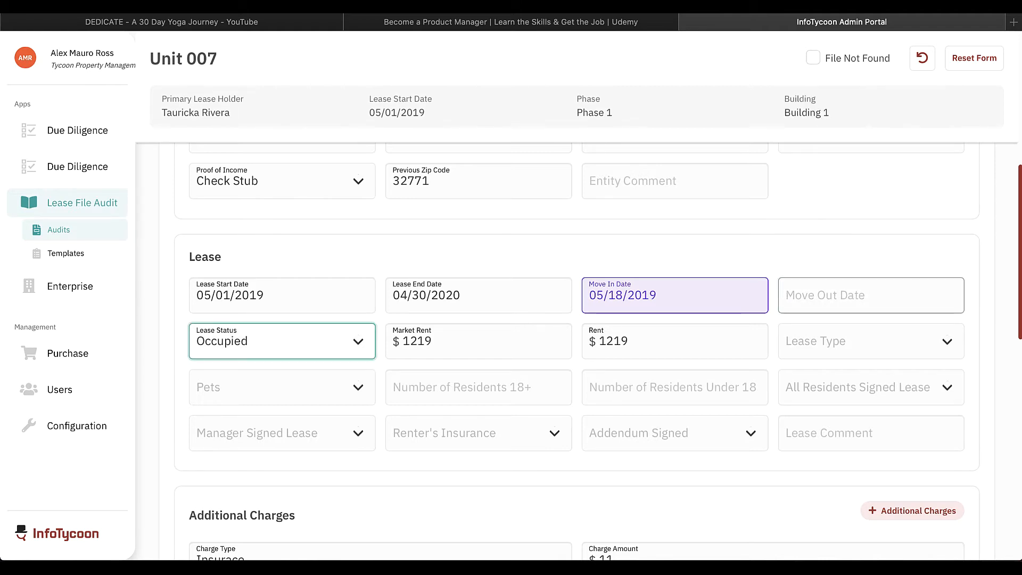
left_click(675, 340)
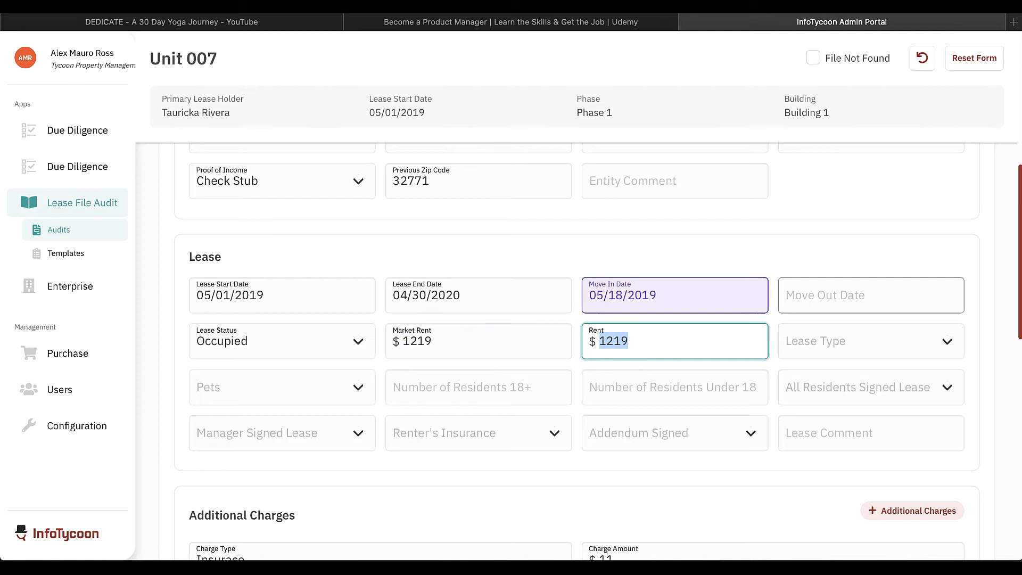
left_click(869, 340)
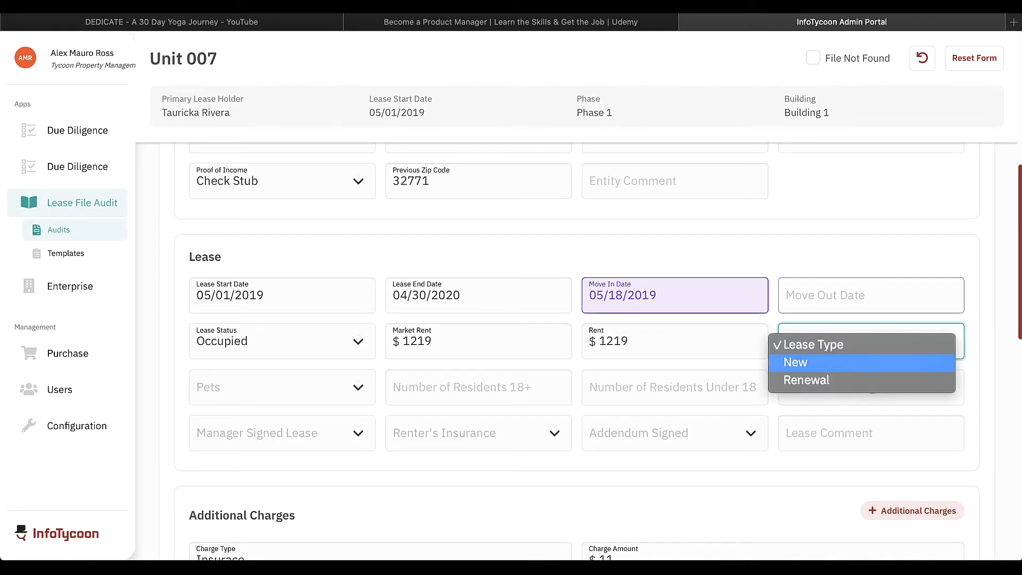
left_click(795, 363)
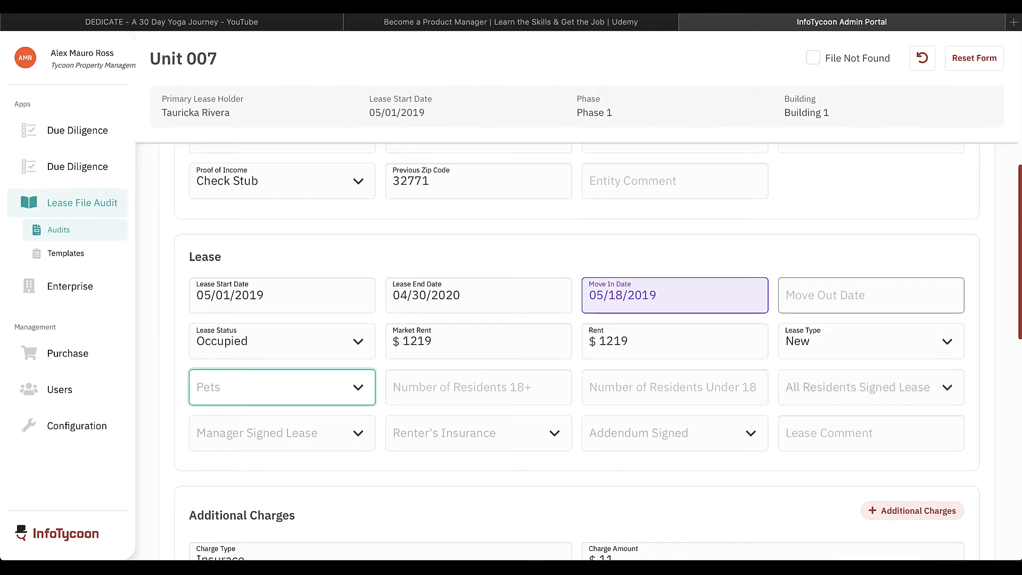
Record pets for the household and that all residents signed a paper lease
left_click(282, 386)
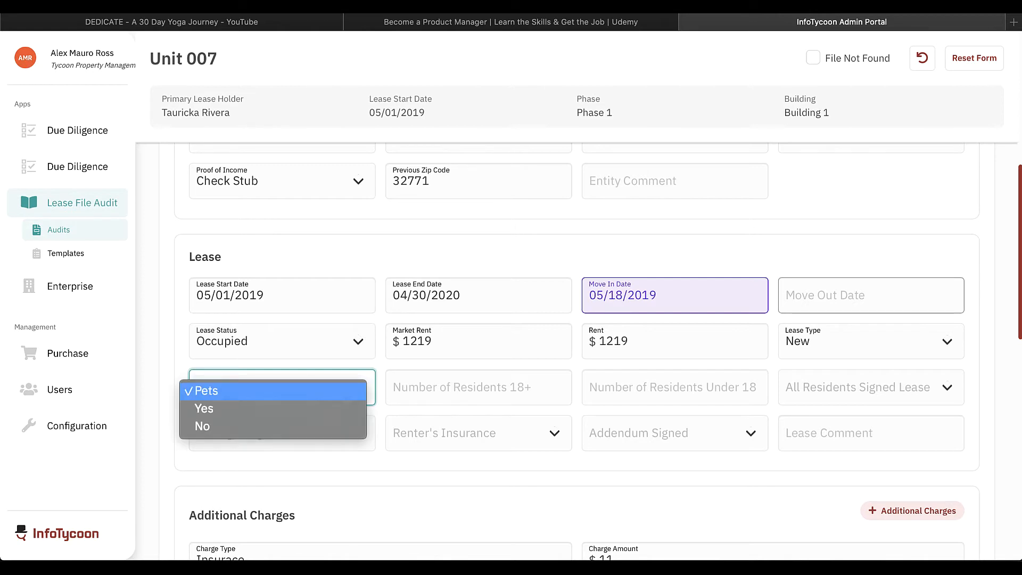
mouse_move(204, 409)
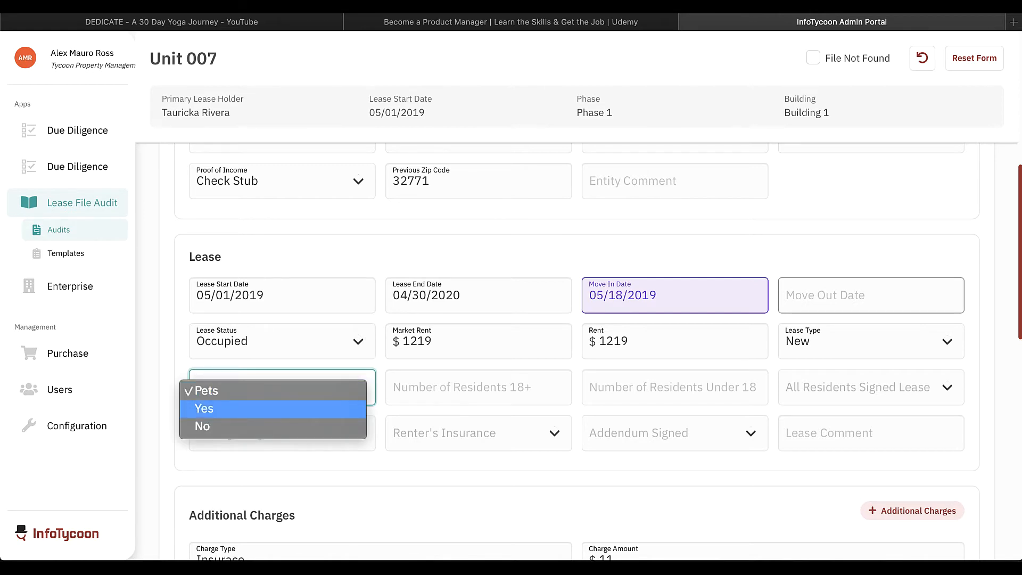
left_click(204, 408)
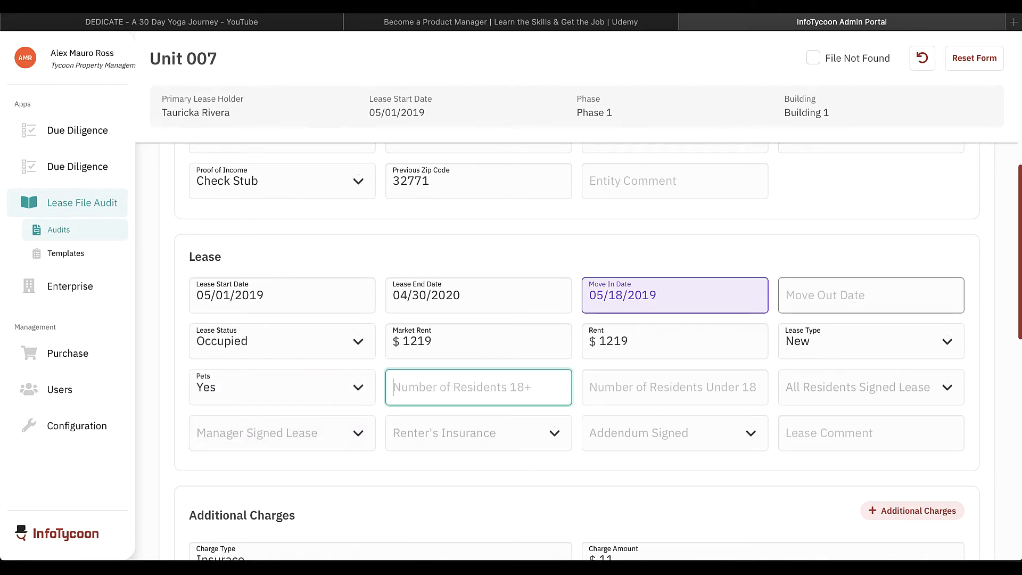
type("2")
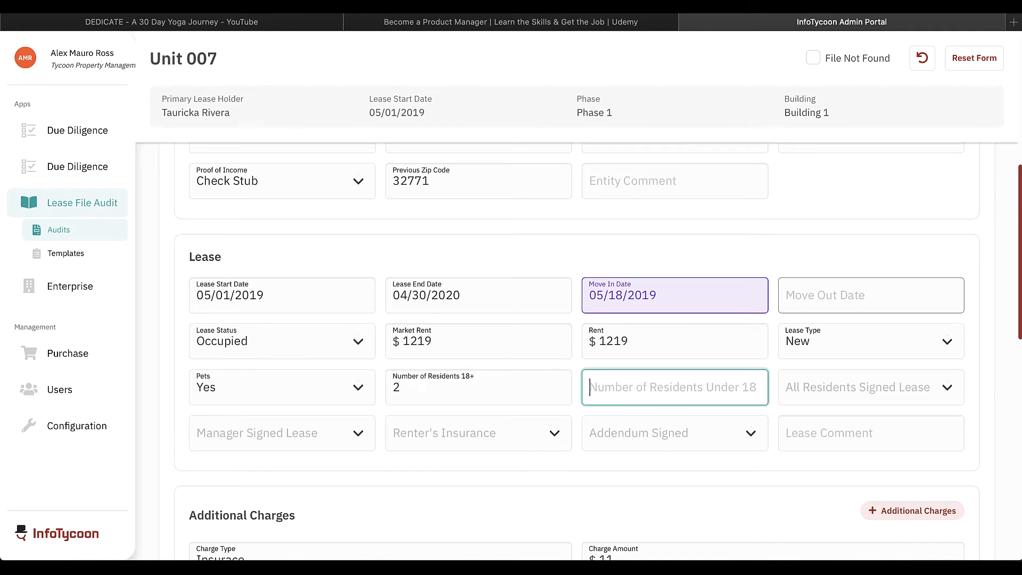
type("0")
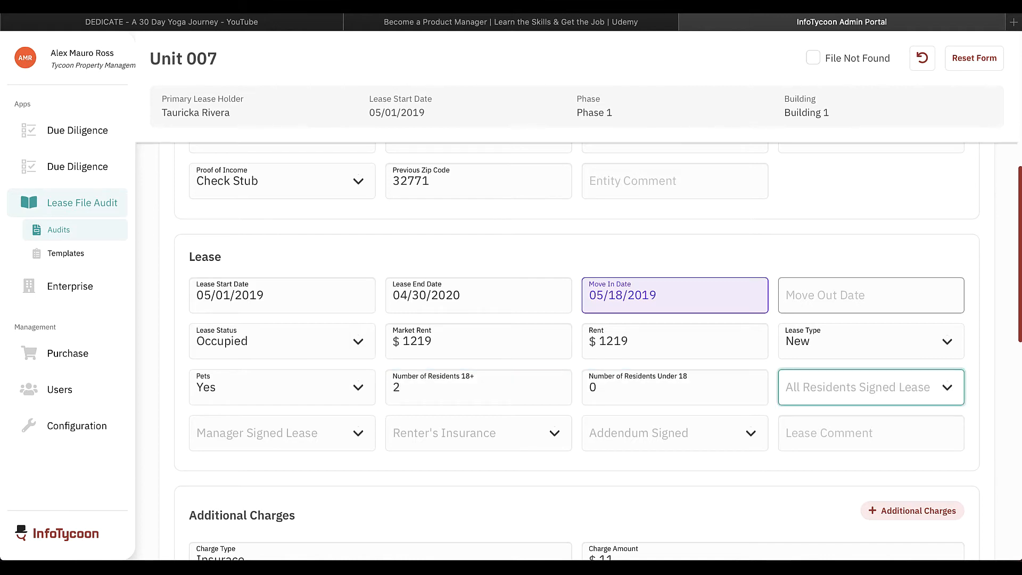
left_click(870, 386)
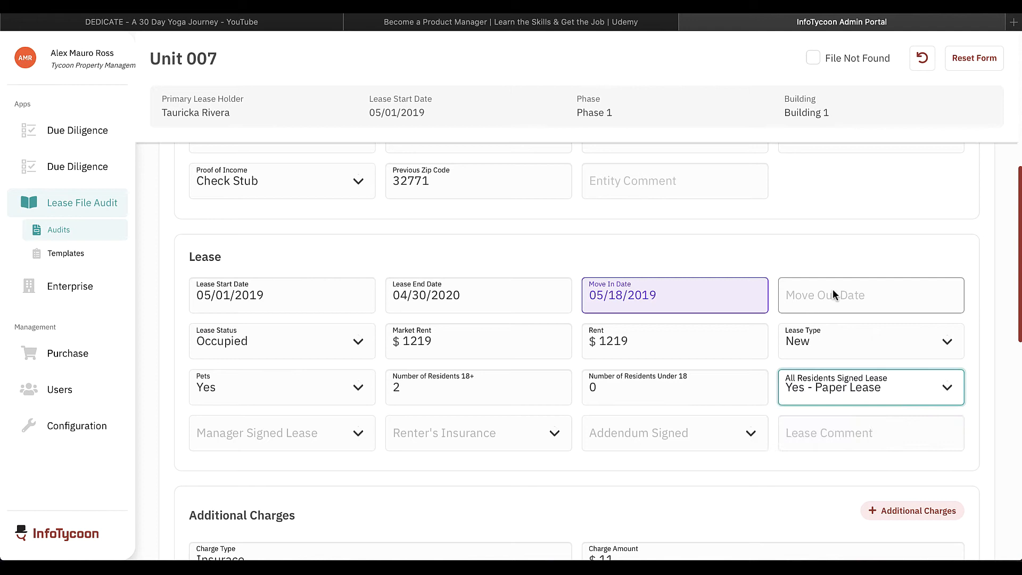
Set Manager Signed to Yes - Paper Lease, Renter's Insurance Yes, Addendum Signed Yes
left_click(281, 432)
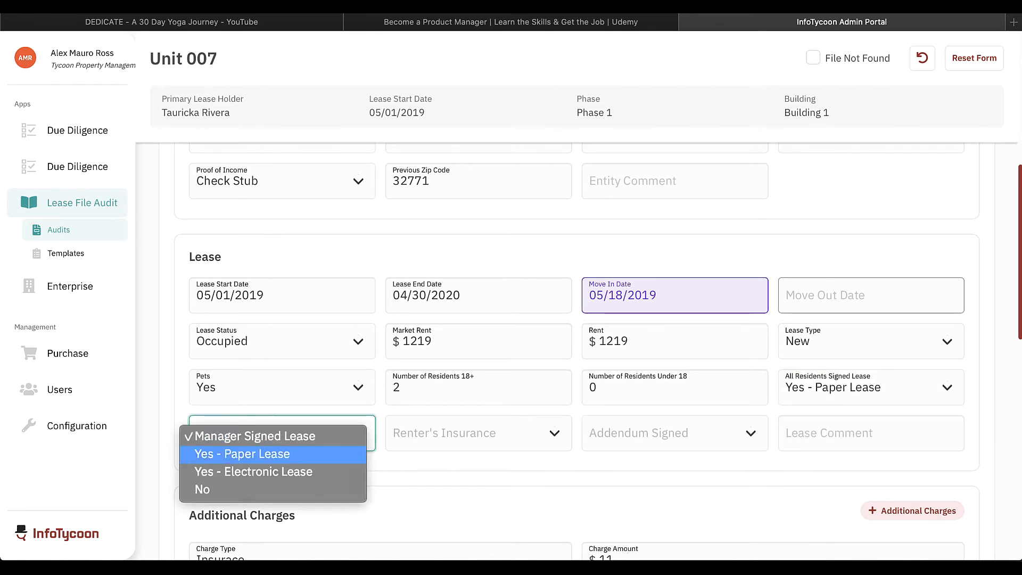
left_click(241, 453)
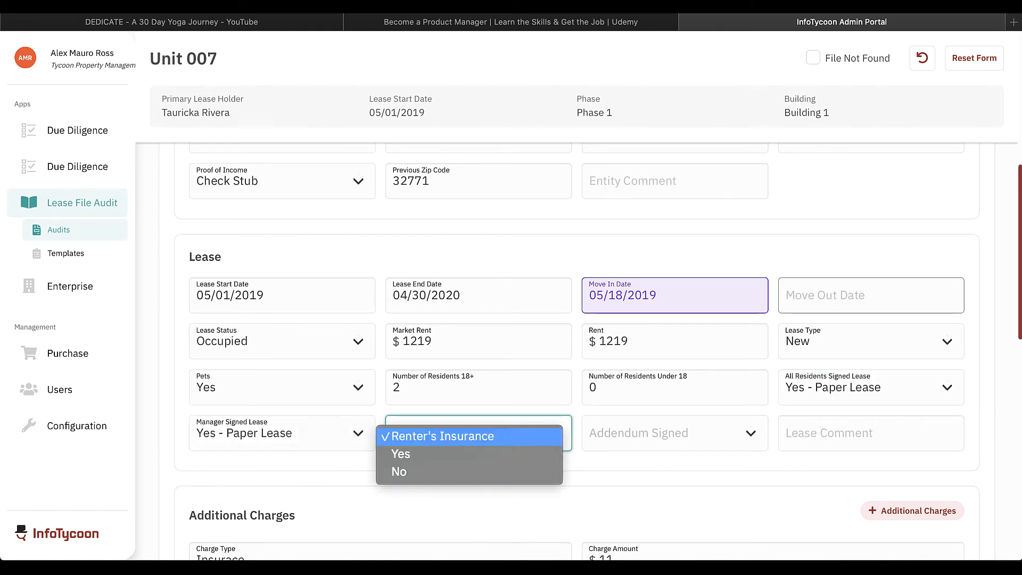
left_click(400, 453)
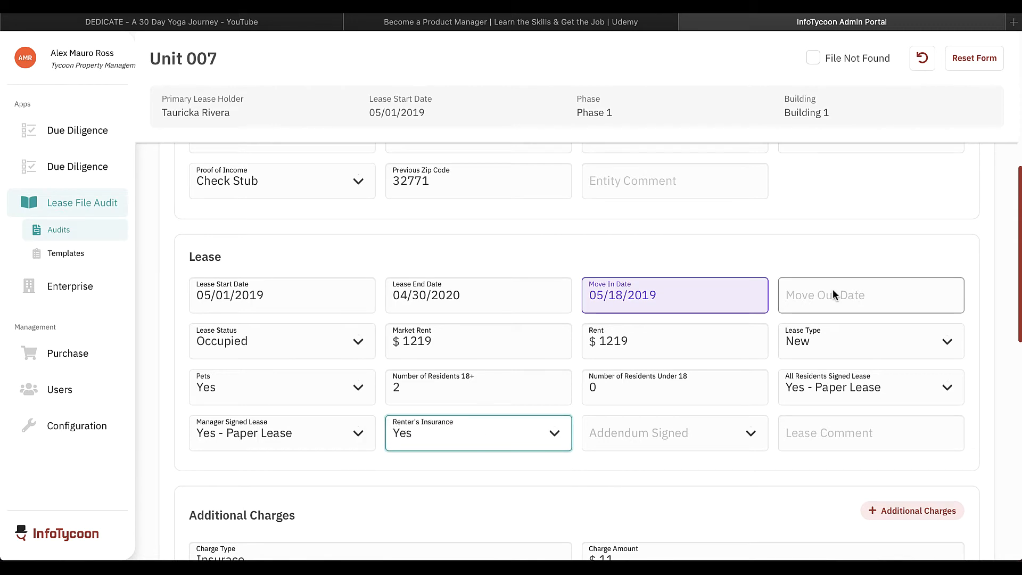
left_click(674, 433)
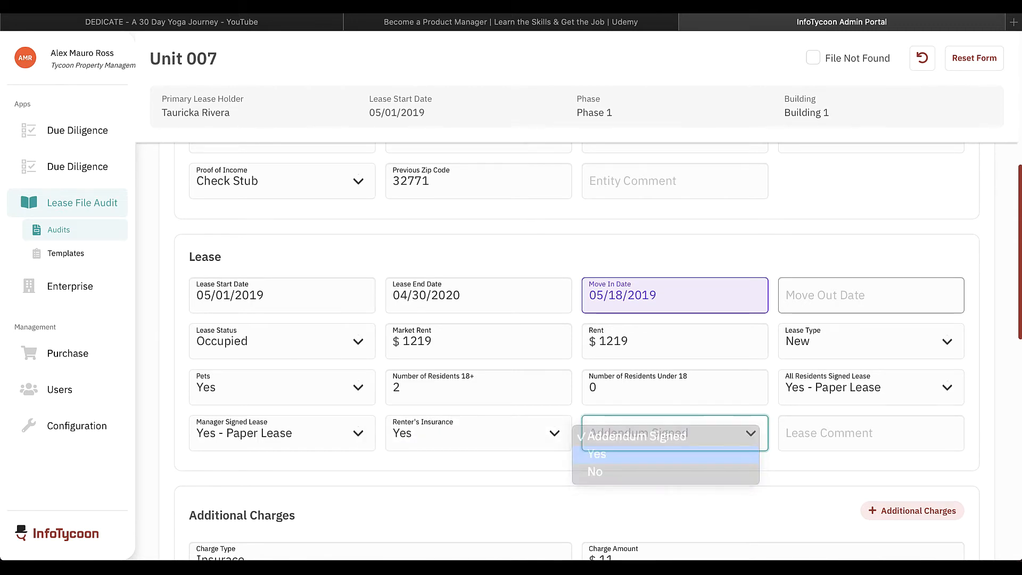
left_click(596, 453)
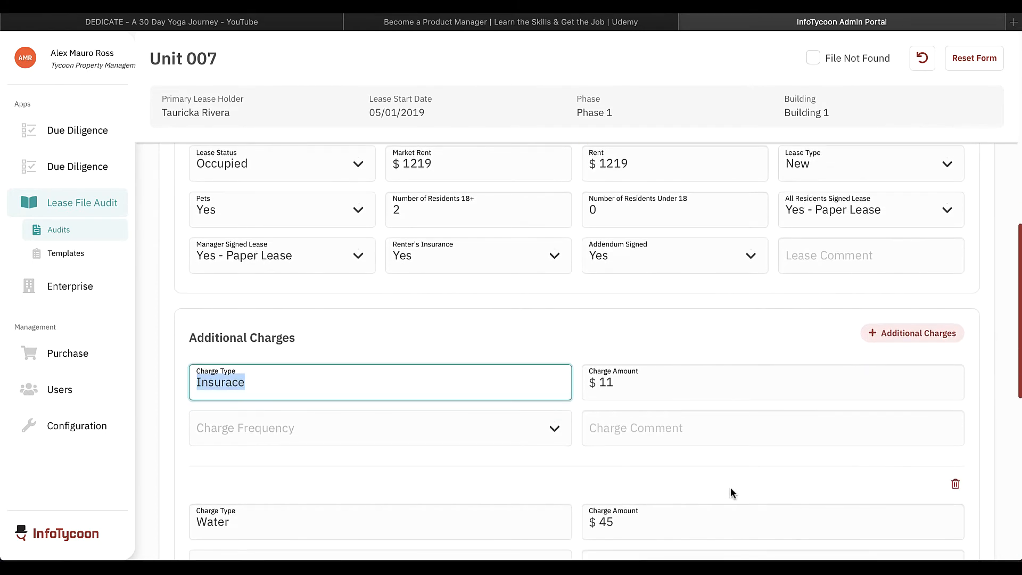
Scroll down to the Insurace and Water additional charges
scroll("down", 3)
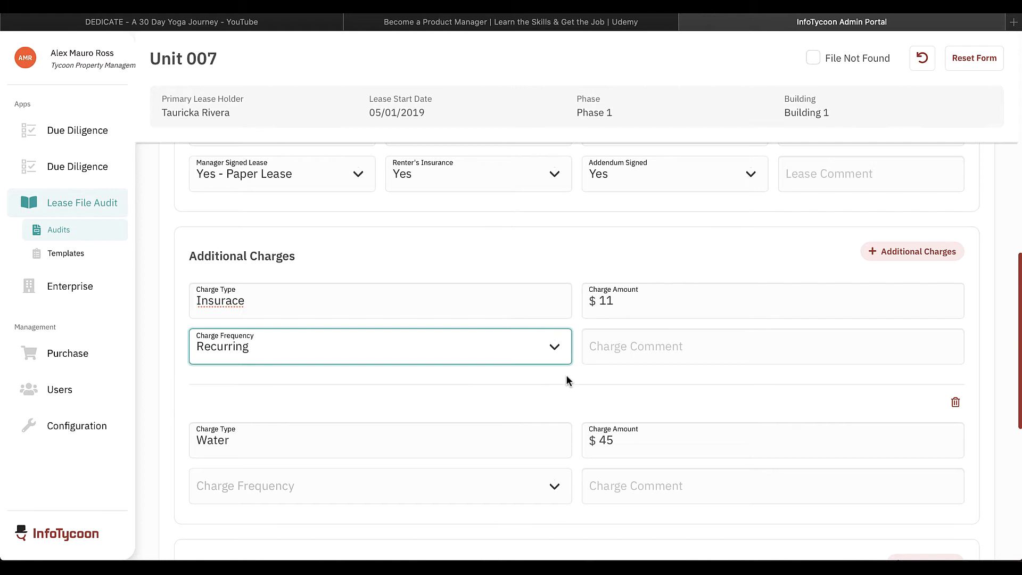
scroll("down", 3)
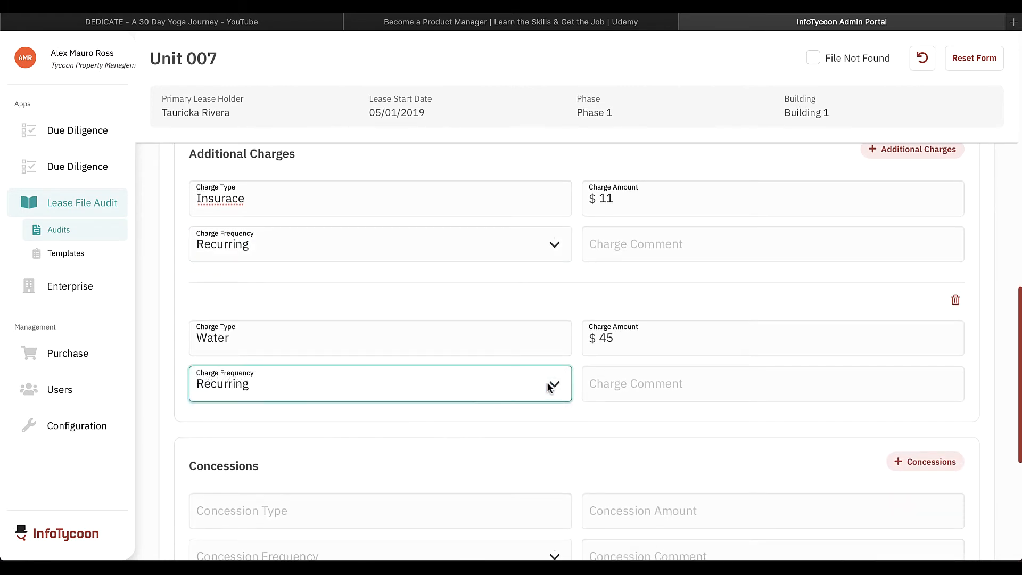
scroll("down", 3)
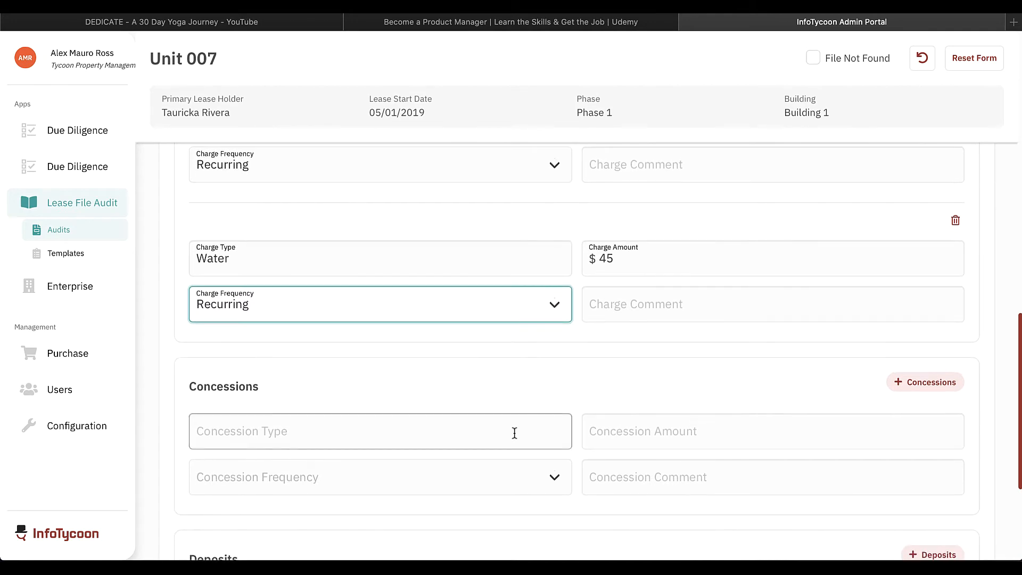
Enter a Military concession of $150.00 with One-Time frequency
type("Military")
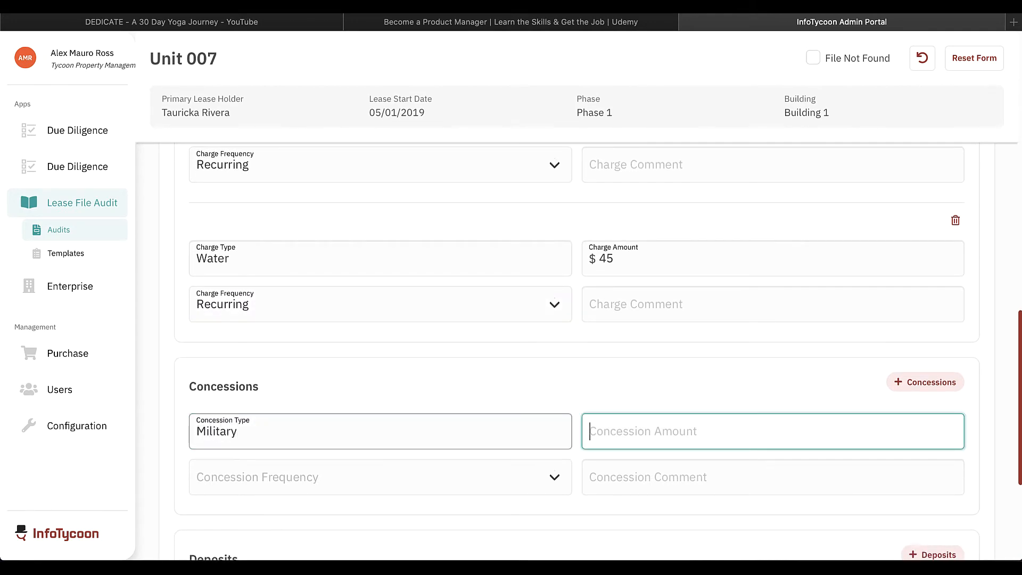
type("150.00")
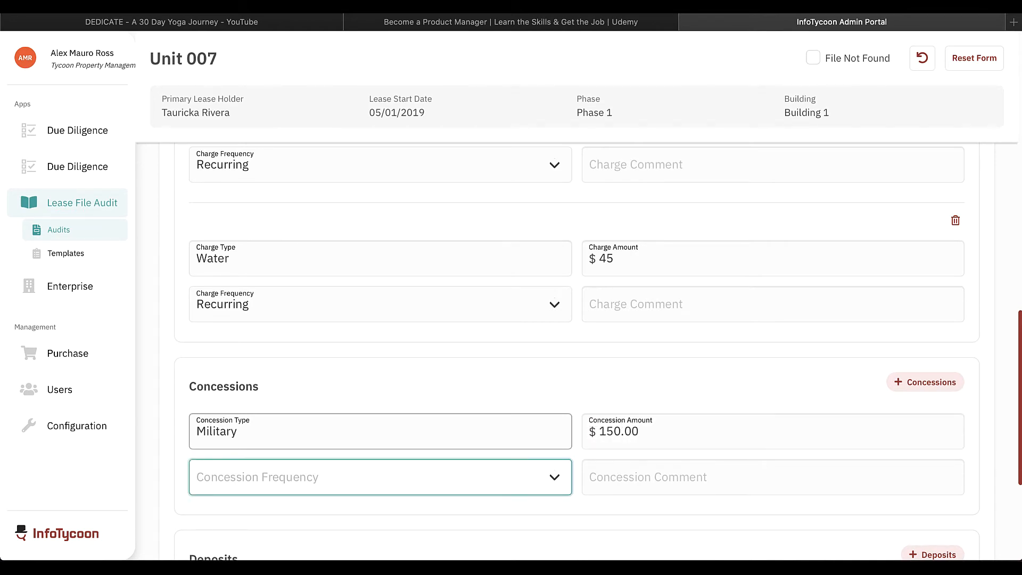
left_click(380, 477)
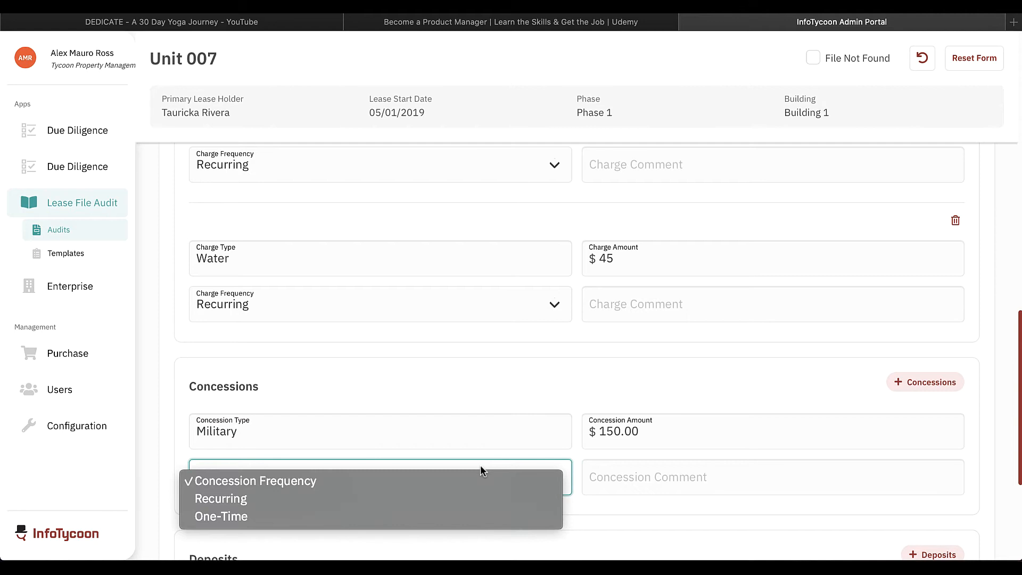
left_click(220, 517)
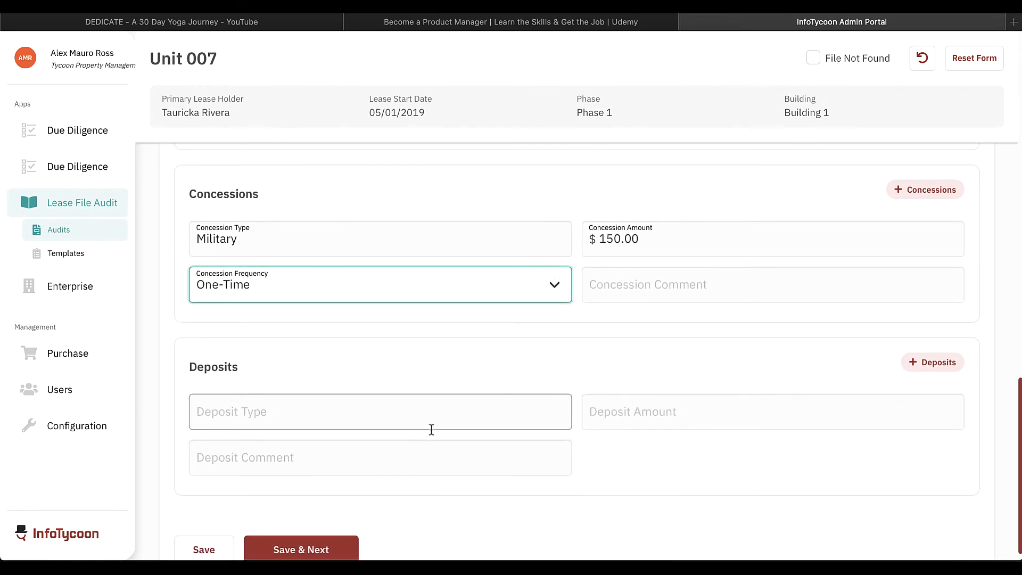
Record a $300 Pet deposit noted 'Dog over 30lbs' and save Unit 007, opening Unit 008
type("Pet")
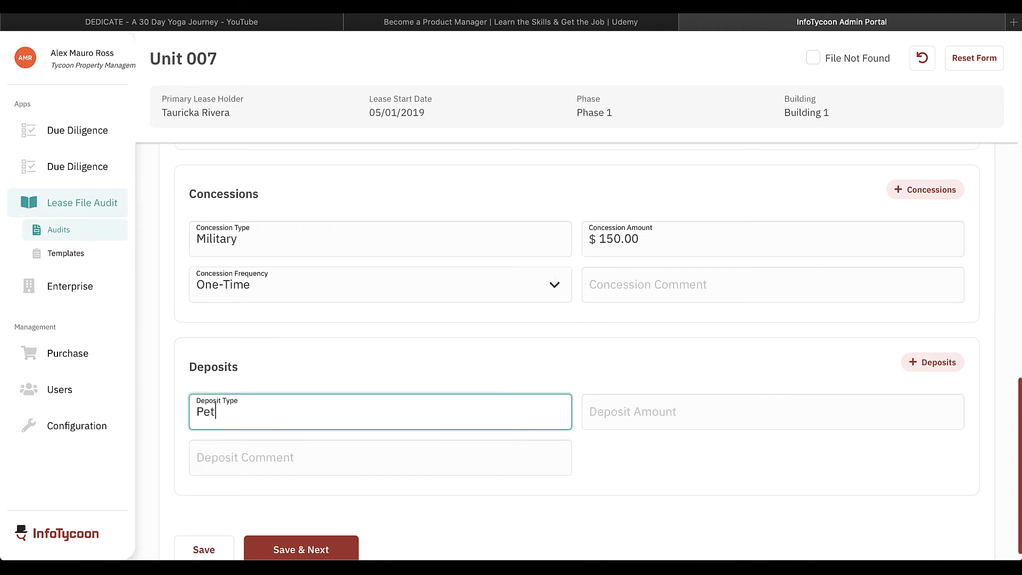
left_click(771, 412)
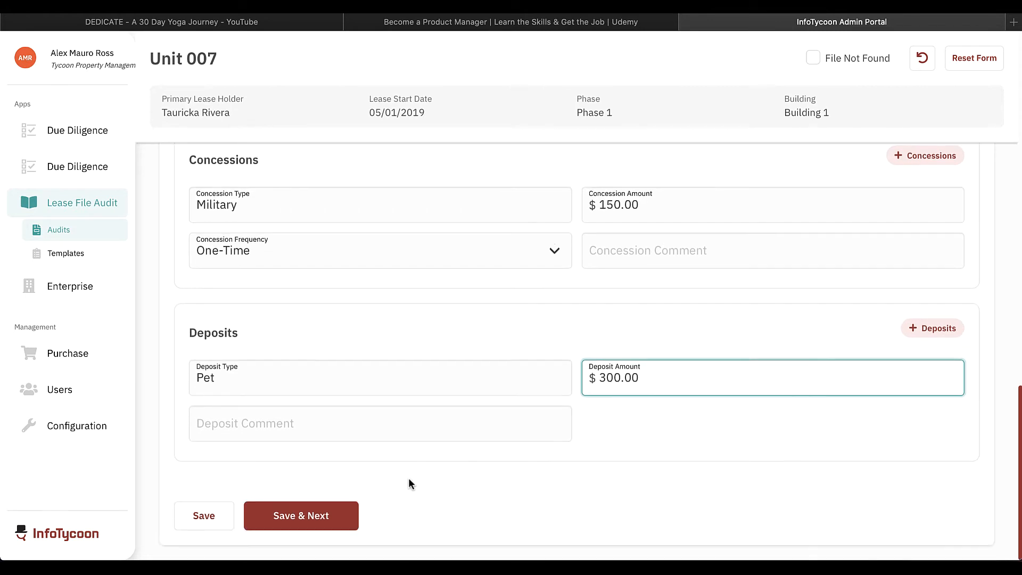
left_click(380, 424)
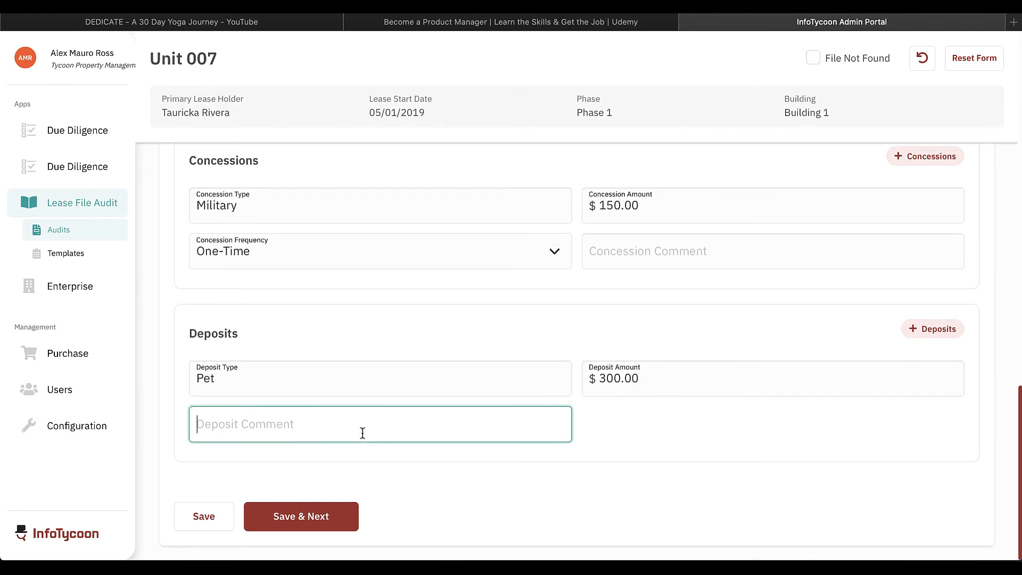
type("Dog over 30")
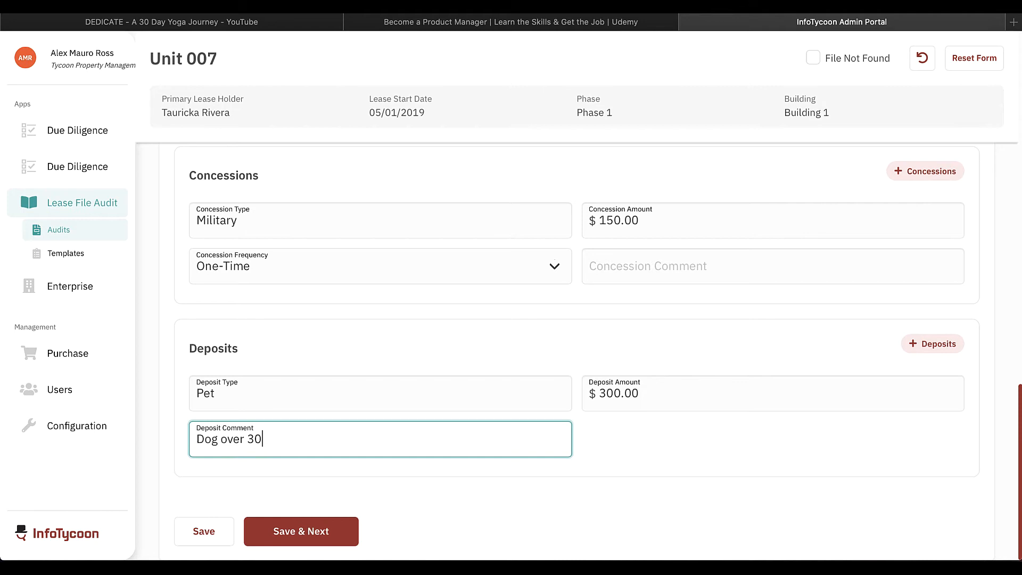
type("lbs")
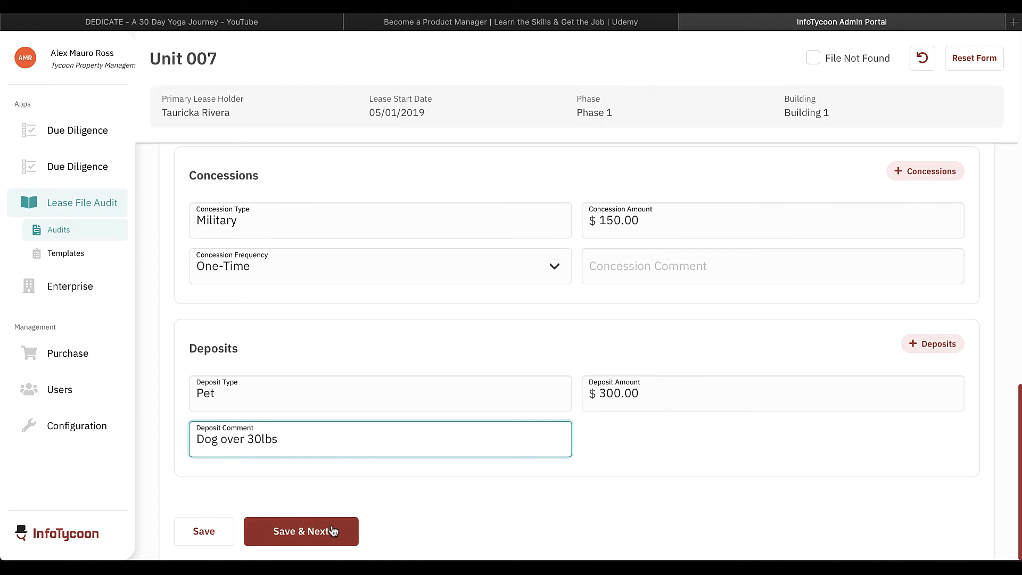
left_click(300, 531)
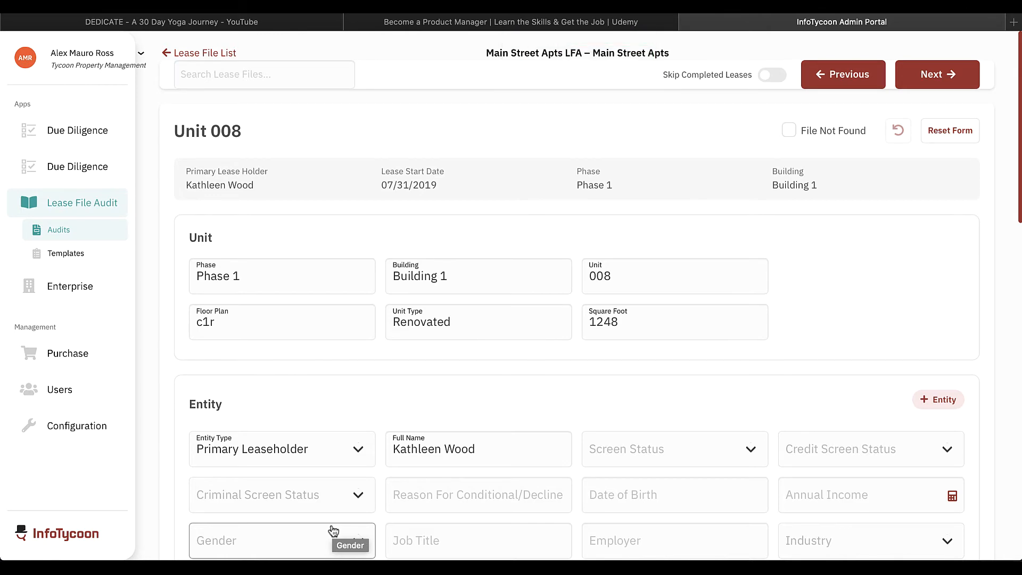
Back on the lease file list, confirm Unit 007 under Completed, then browse the To Do files
left_click(205, 53)
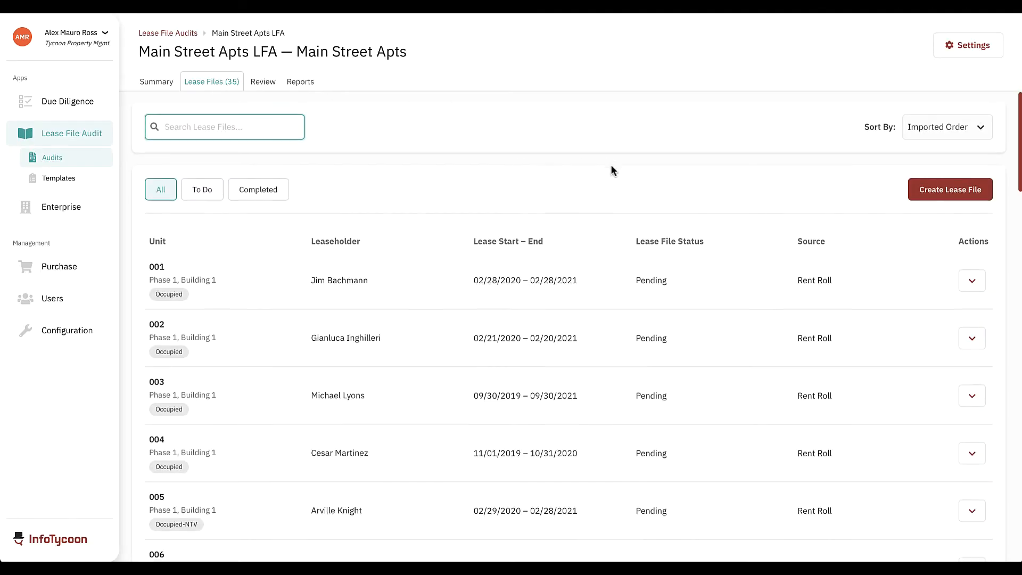
scroll("down", 3)
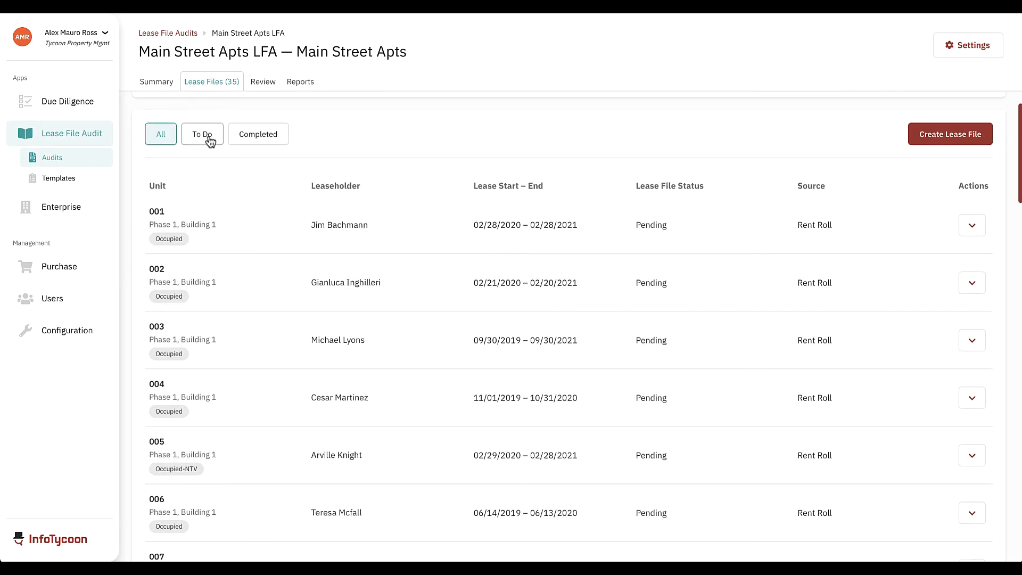
left_click(202, 133)
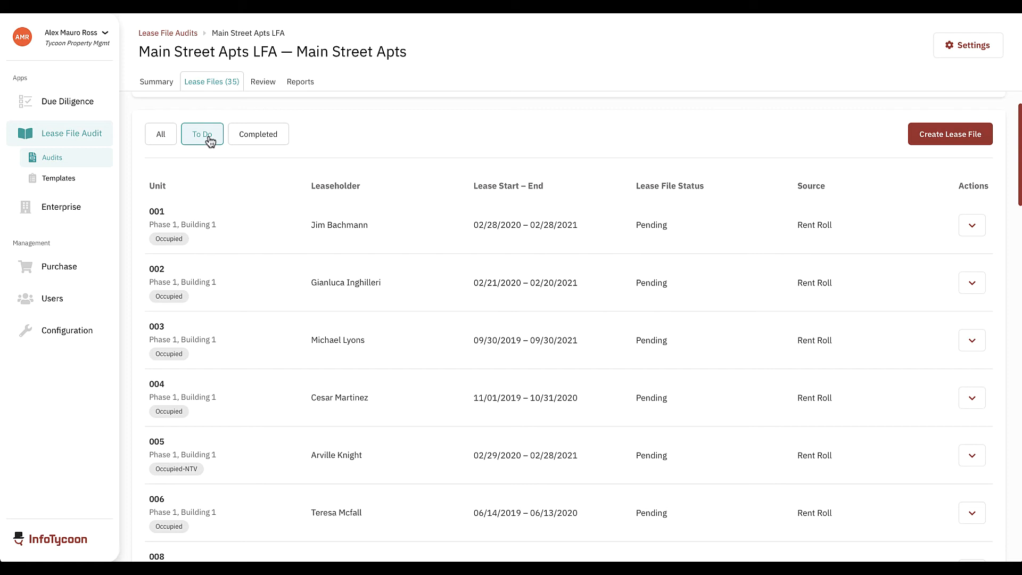
left_click(258, 133)
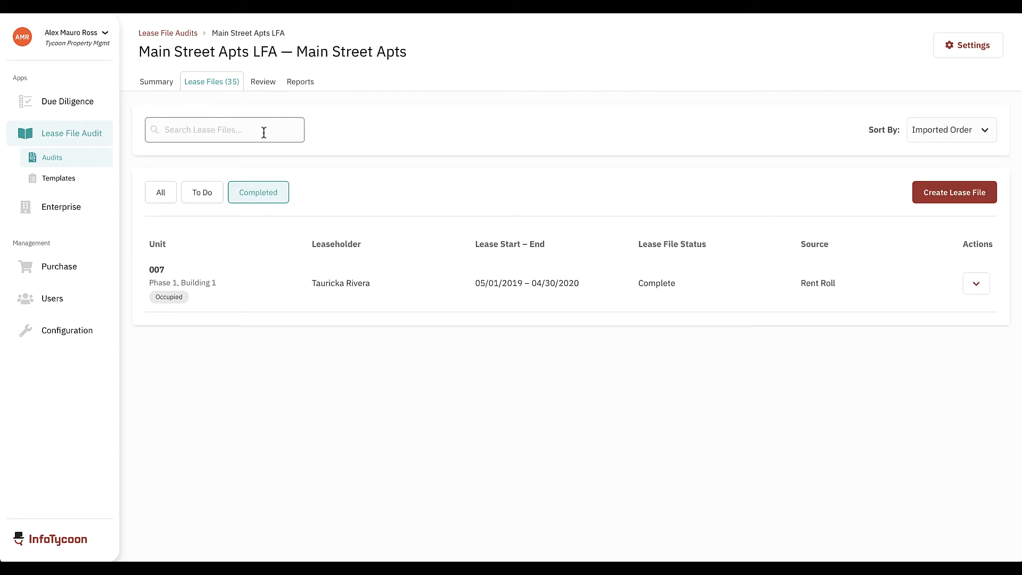
left_click(202, 192)
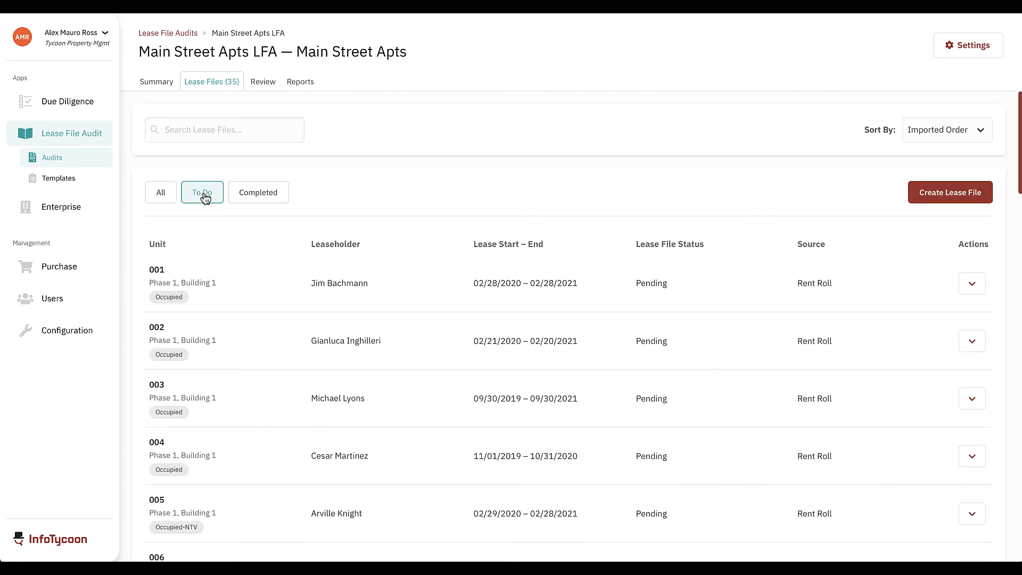
scroll("down", 3)
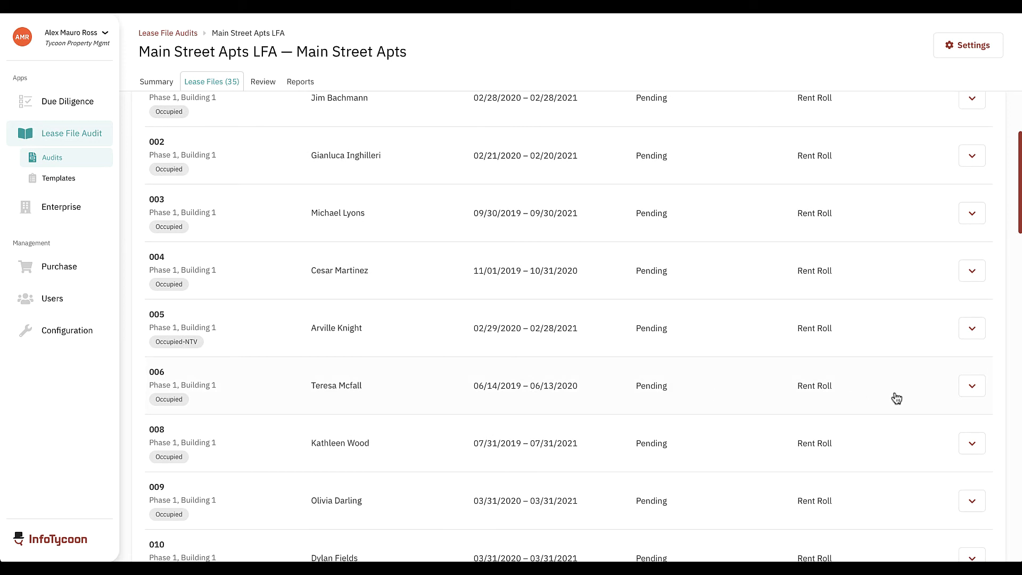
Copy Unit 006's lease file to a future lease file and confirm the copy
left_click(970, 386)
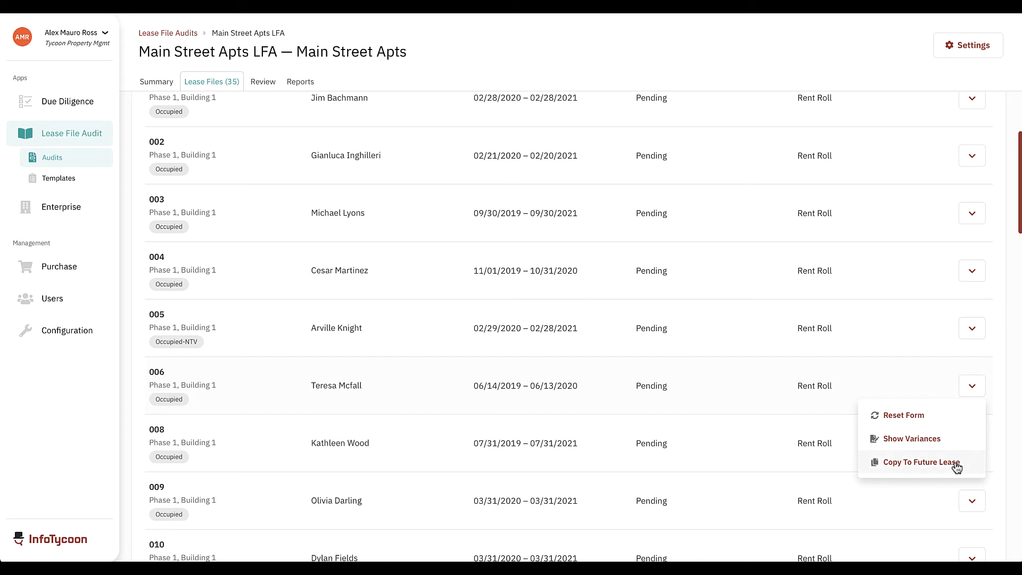
left_click(921, 462)
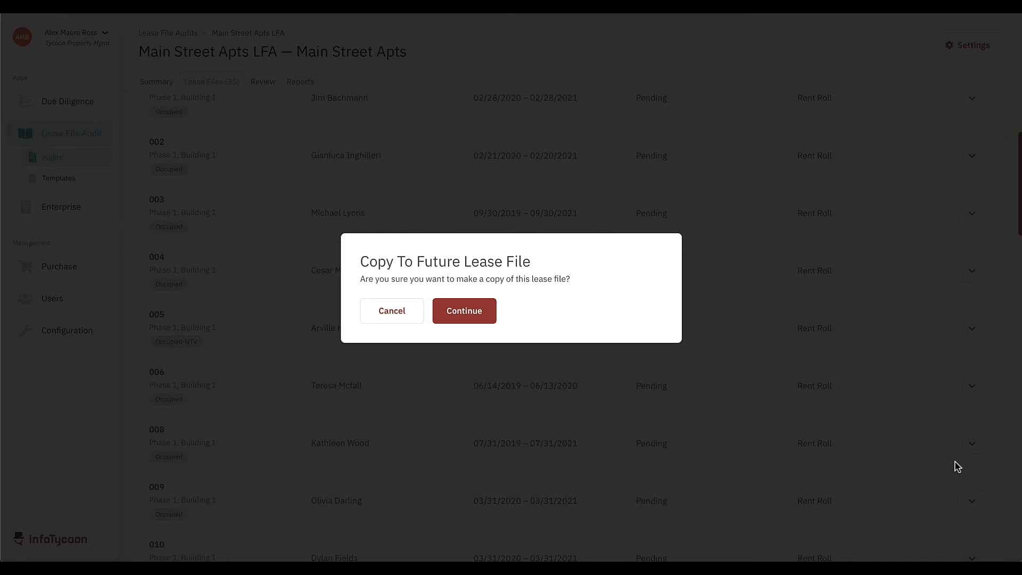
left_click(464, 310)
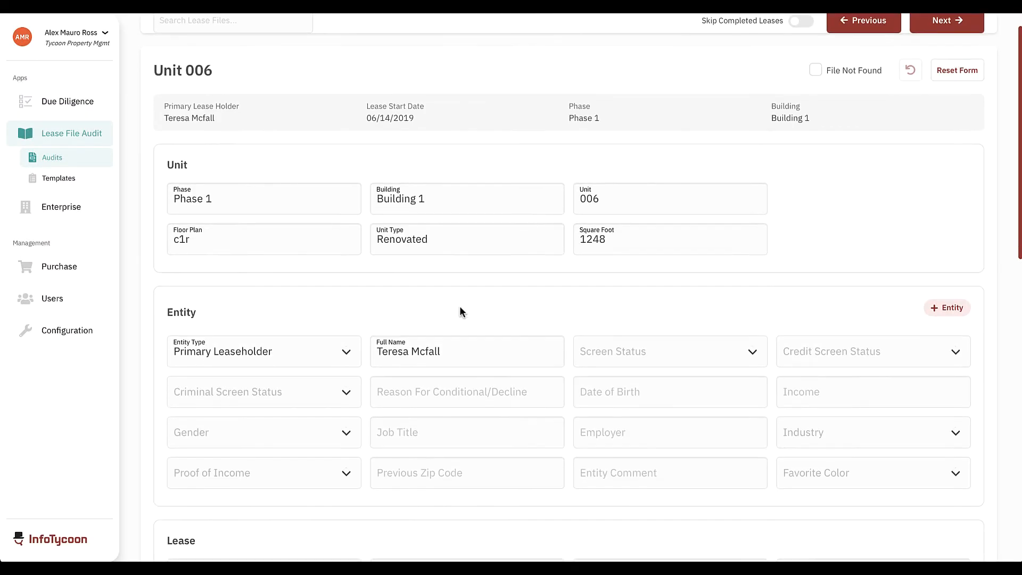
Change the future lease start date's year so it begins 06/14/2020
scroll("down", 3)
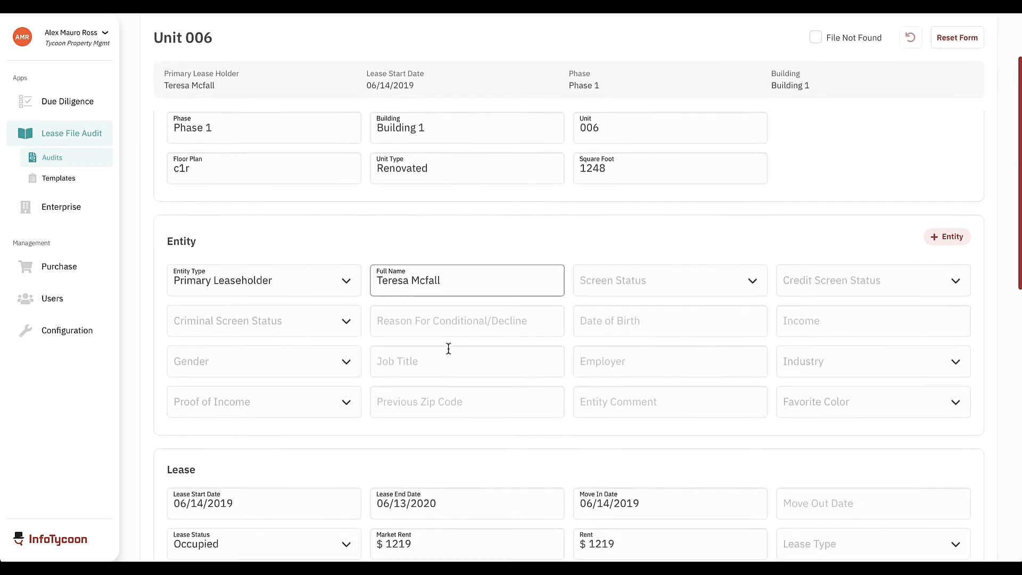
scroll("down", 3)
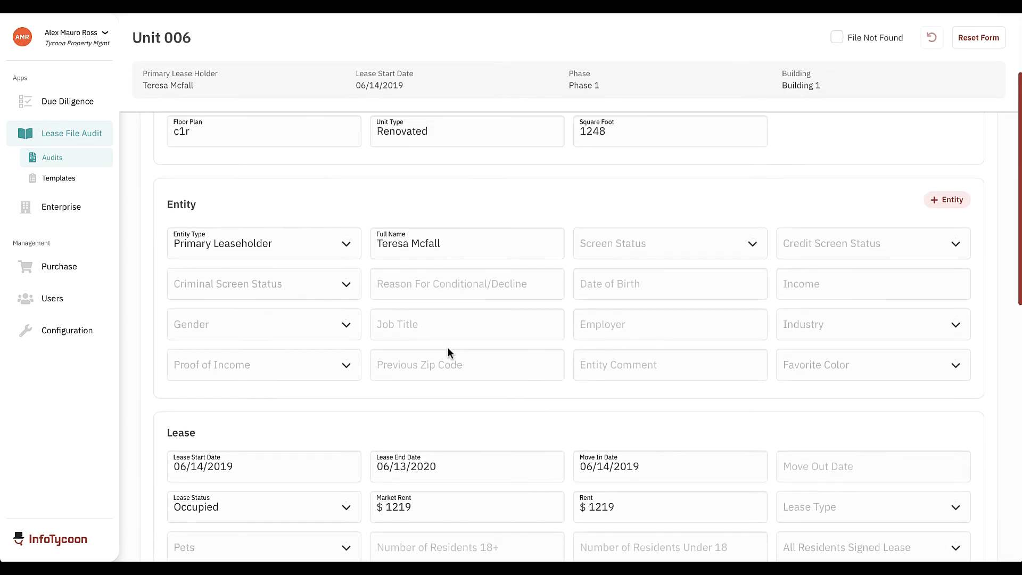
scroll("down", 3)
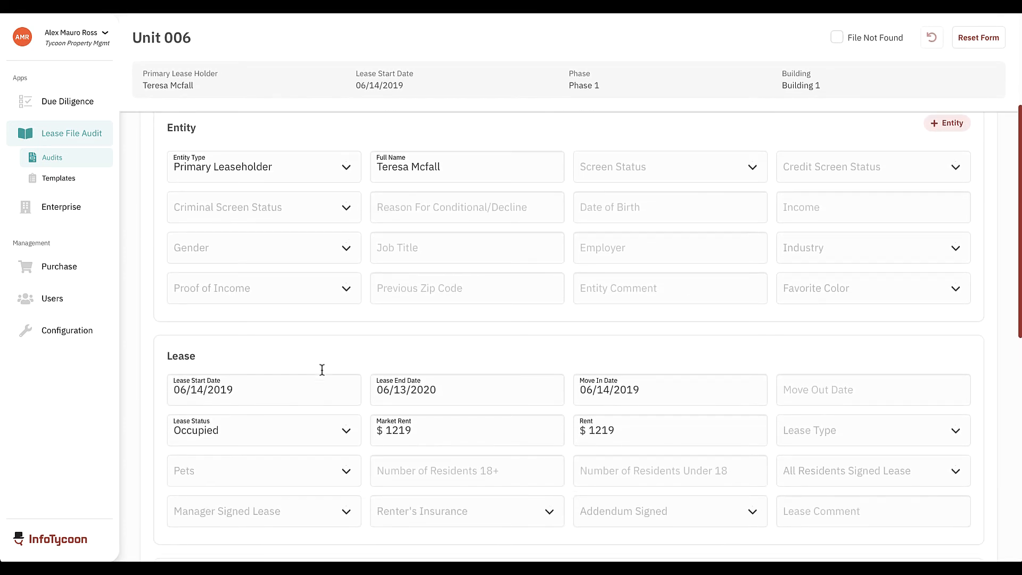
left_click(264, 389)
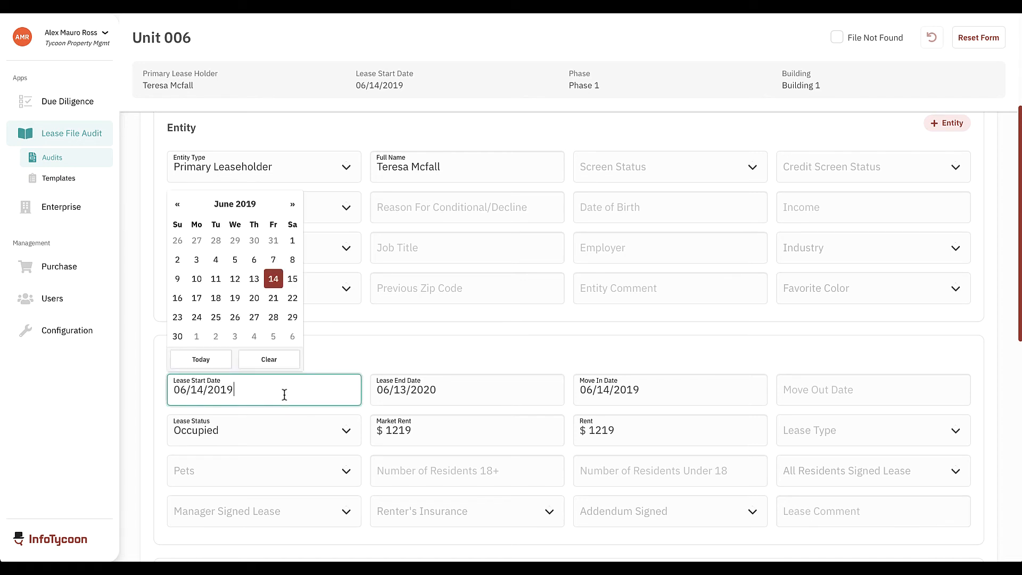
mouse_move(259, 391)
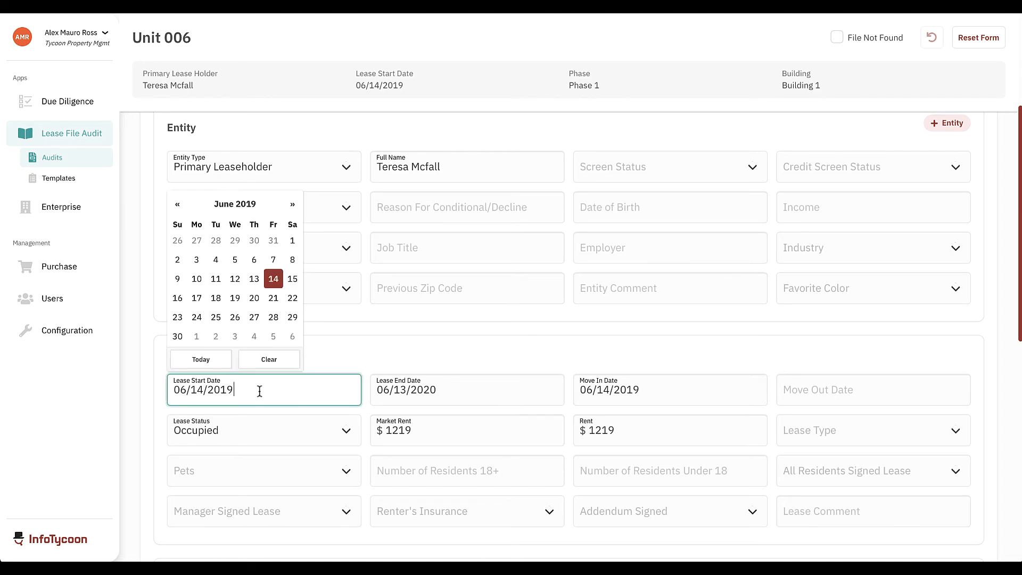
key("Backspace")
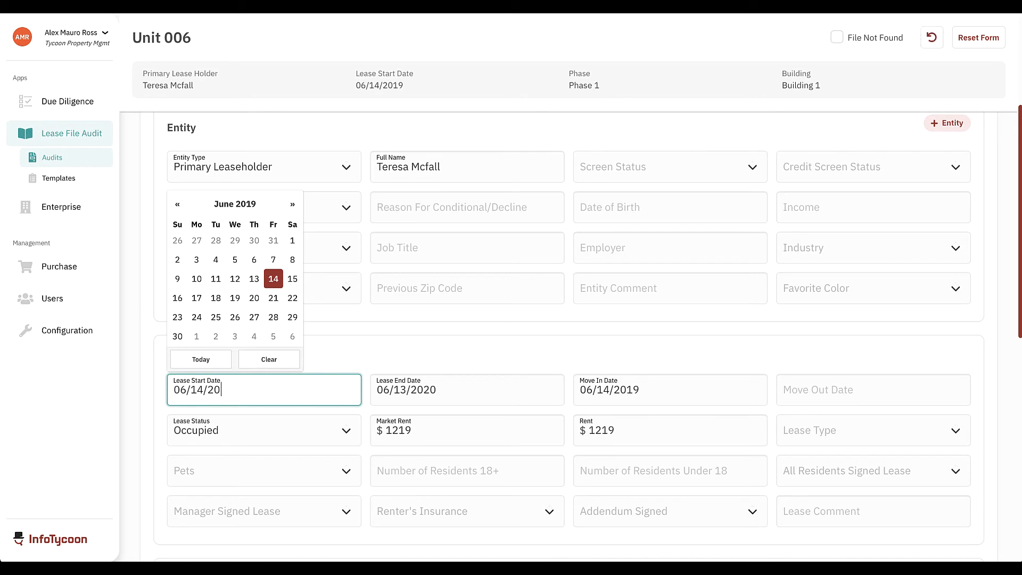
type("20")
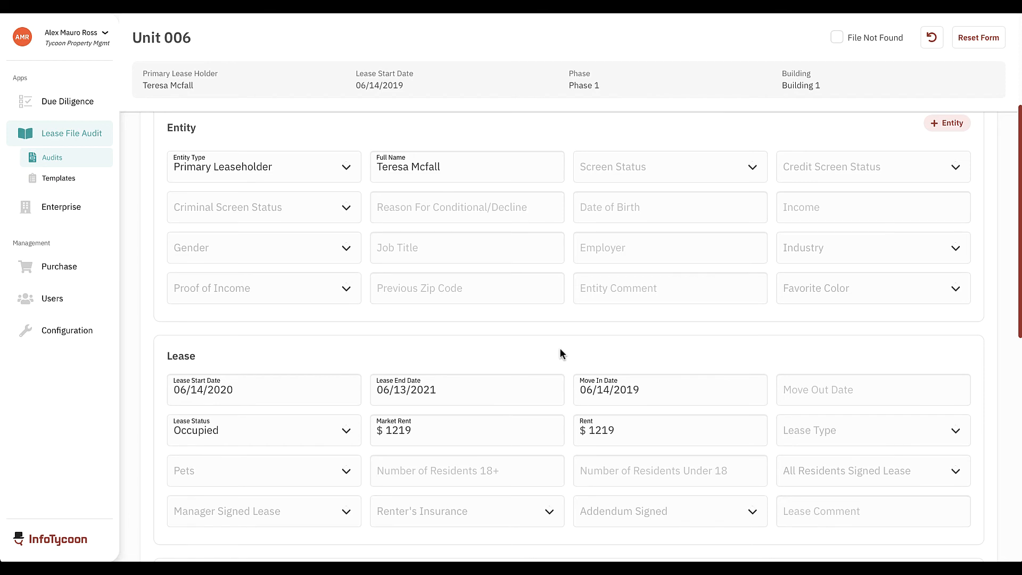
Set the future lease rent to $1259
left_click(668, 389)
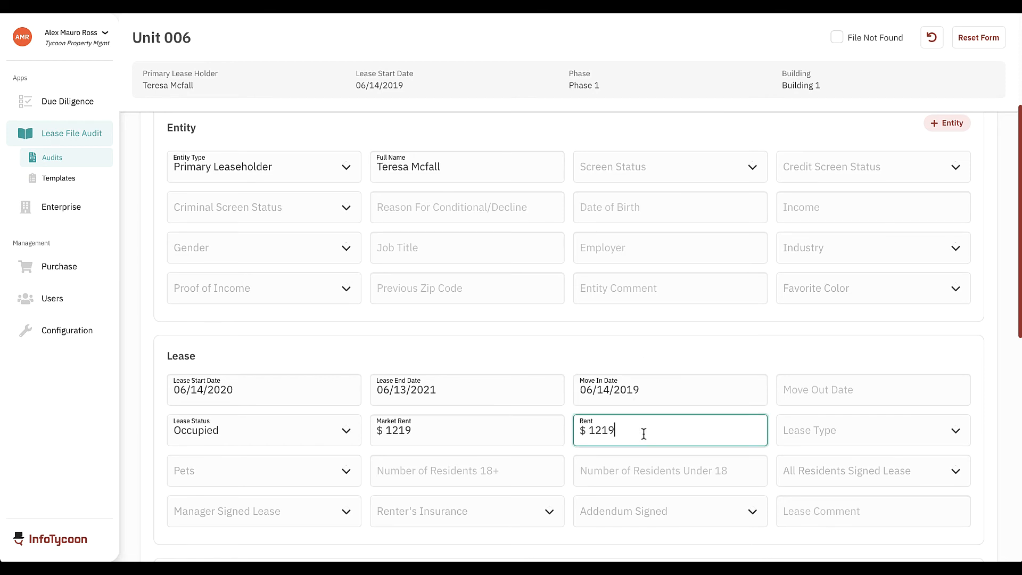
type("1259")
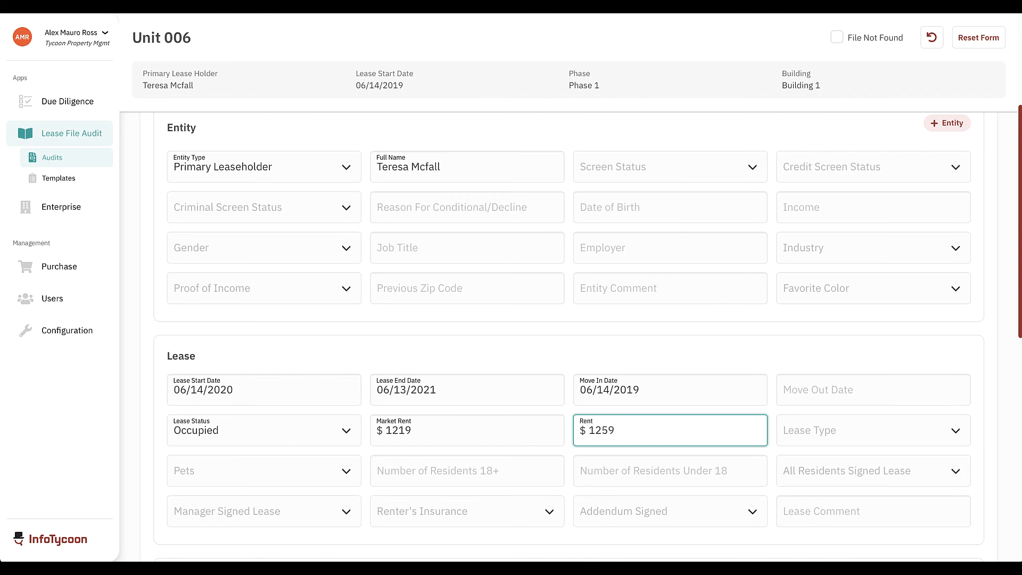
scroll("down", 3)
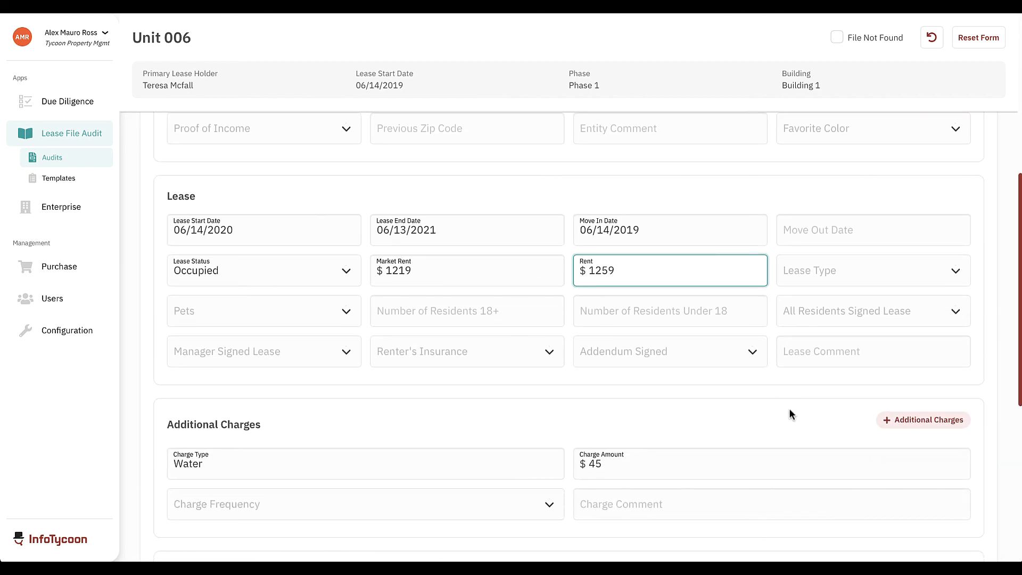
scroll("down", 3)
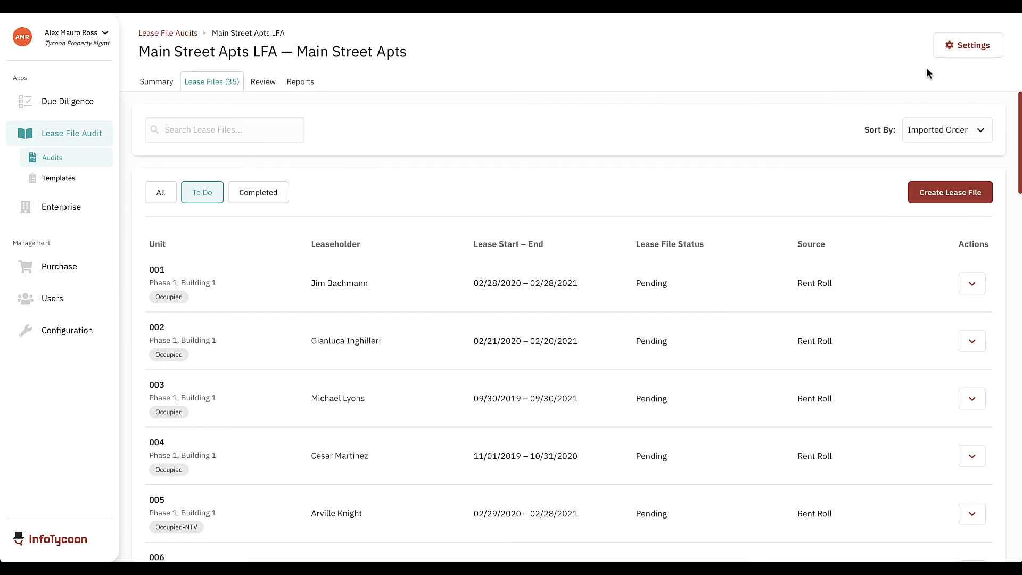
Open the Main Street Apts LFA audit's details in Settings and preview its Audit Form
left_click(967, 45)
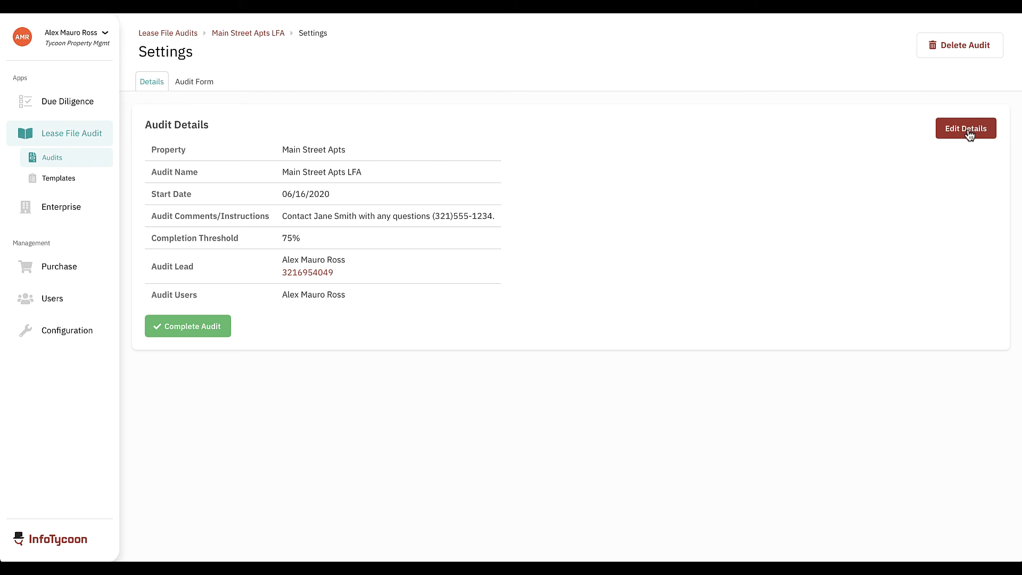
left_click(965, 127)
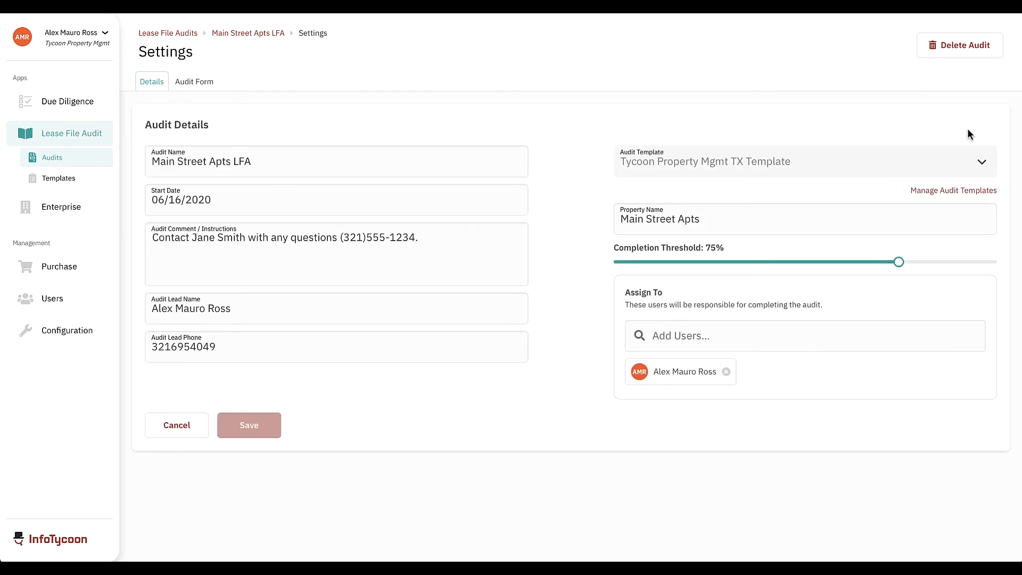
mouse_move(900, 119)
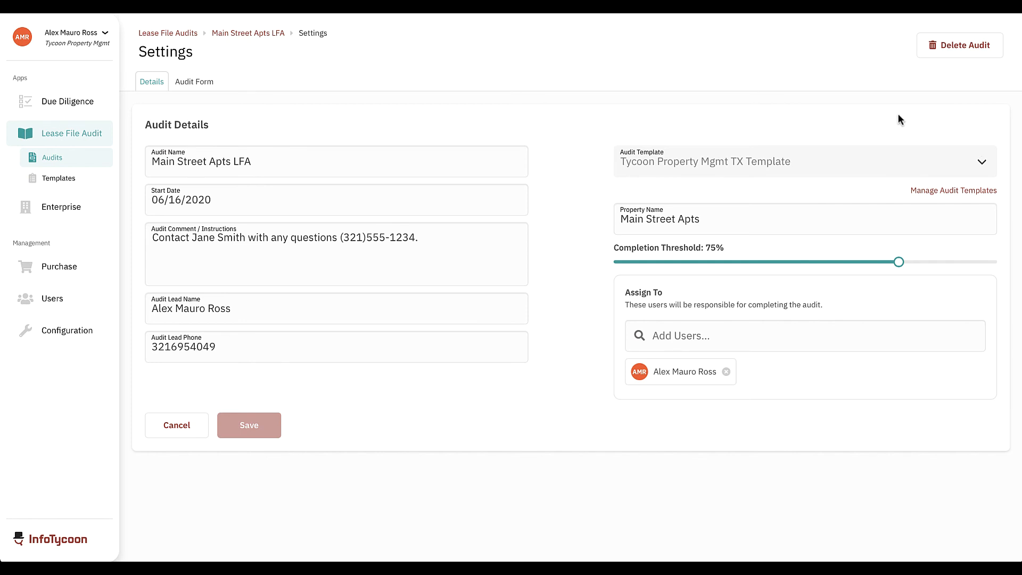
left_click(193, 82)
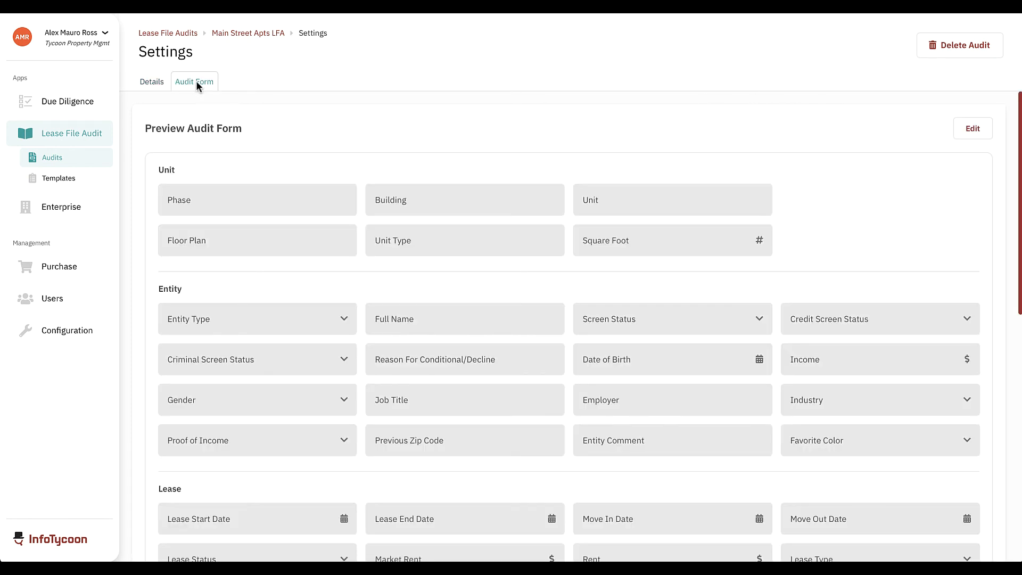
mouse_move(833, 183)
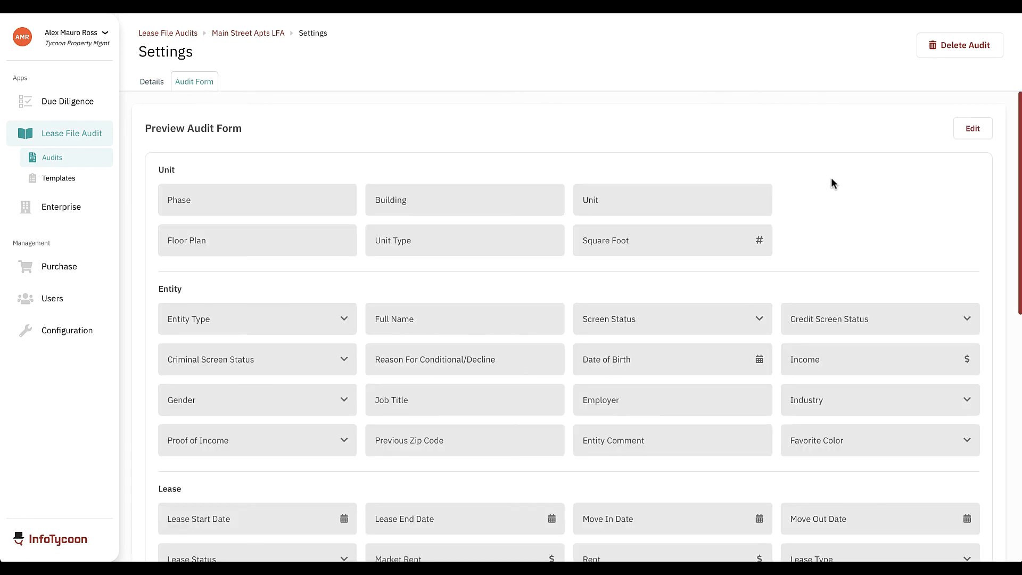
In the Lease section, add a 'Lead Paint Addendum' dropdown field with Yes and No options
left_click(971, 127)
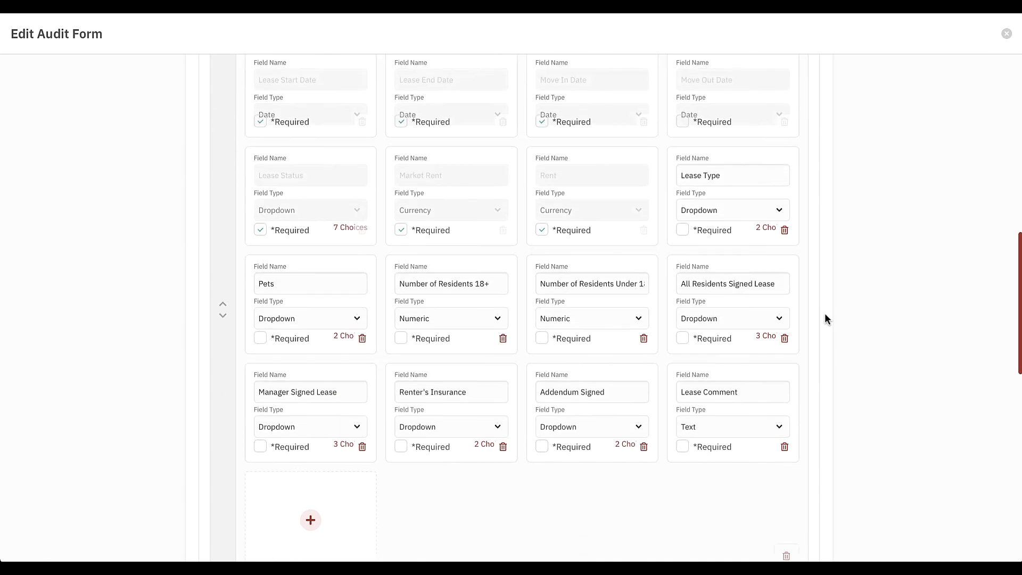
left_click(310, 520)
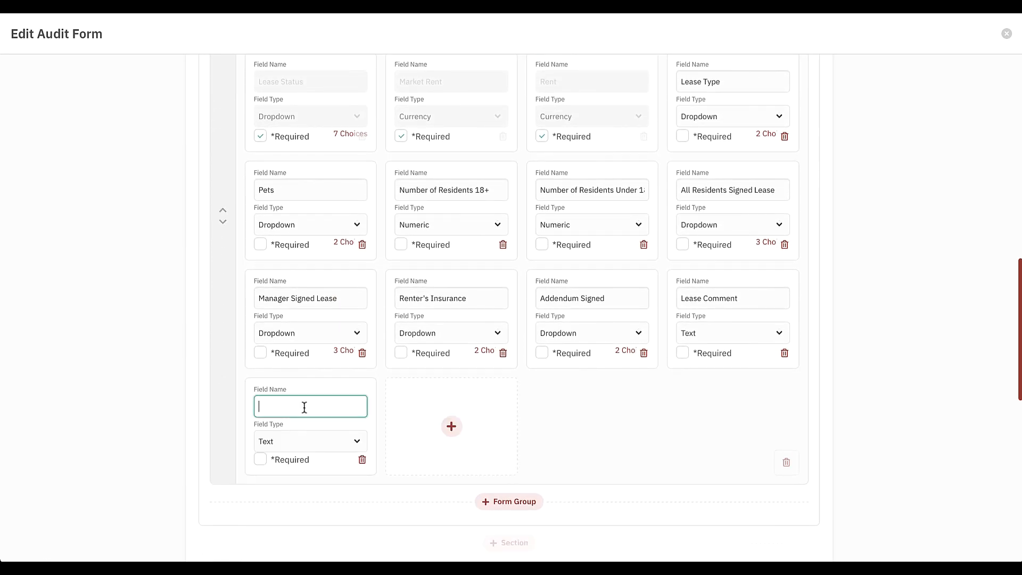
type("Lead Paint Addendum")
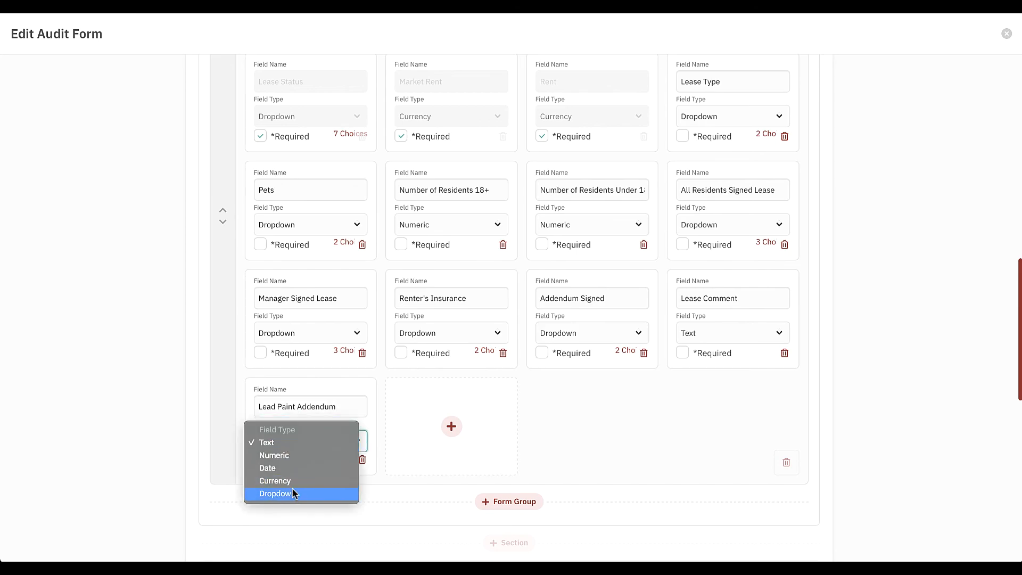
left_click(275, 493)
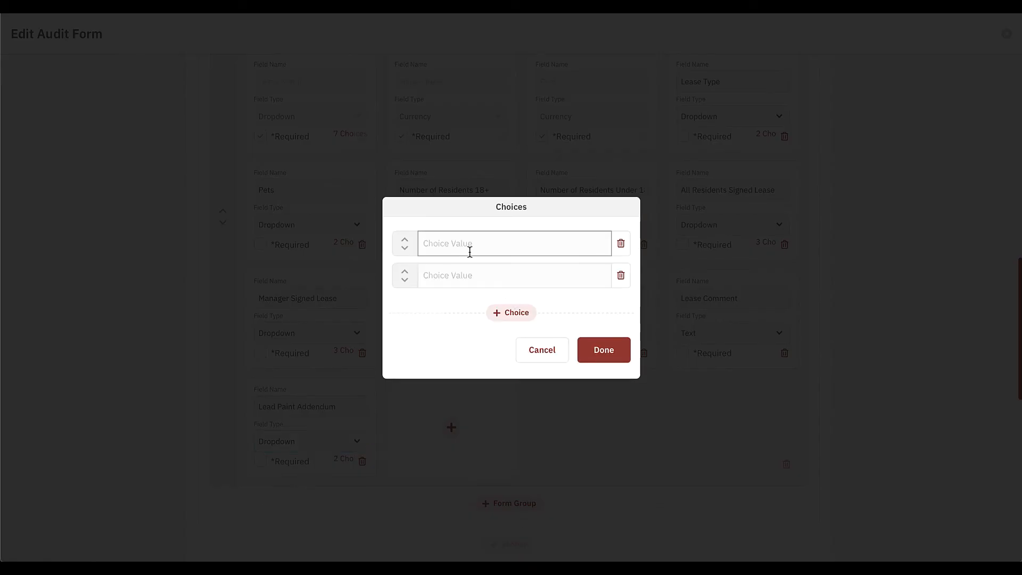
type("No")
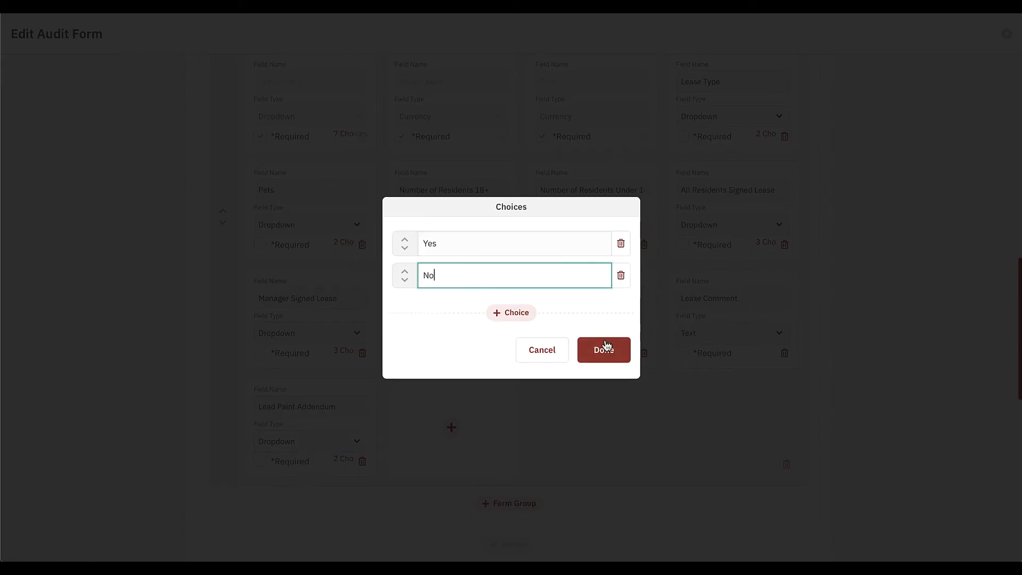
left_click(601, 350)
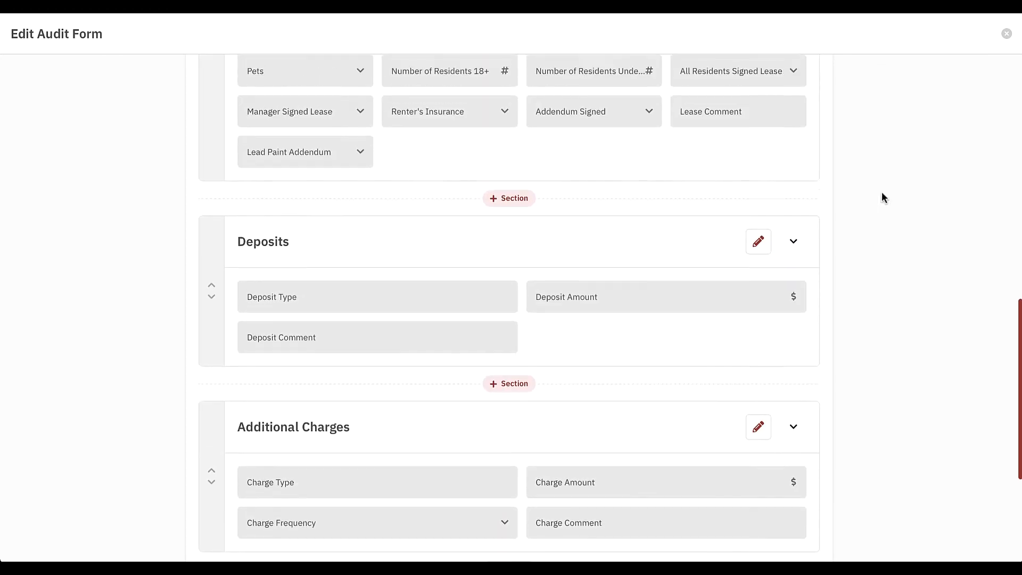
Scroll to the top and close the Edit Audit Form editor
scroll("up", 3)
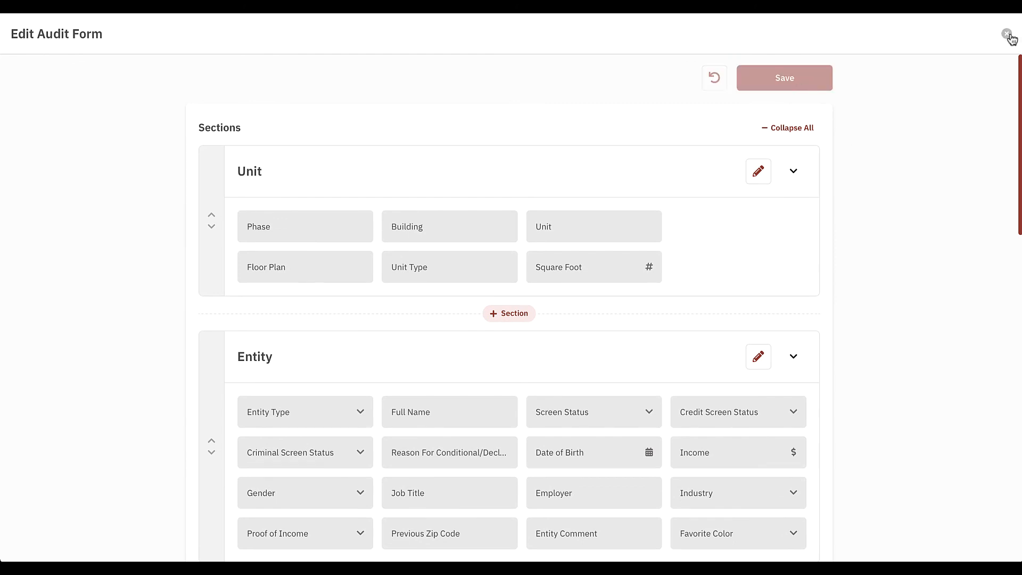
left_click(1009, 35)
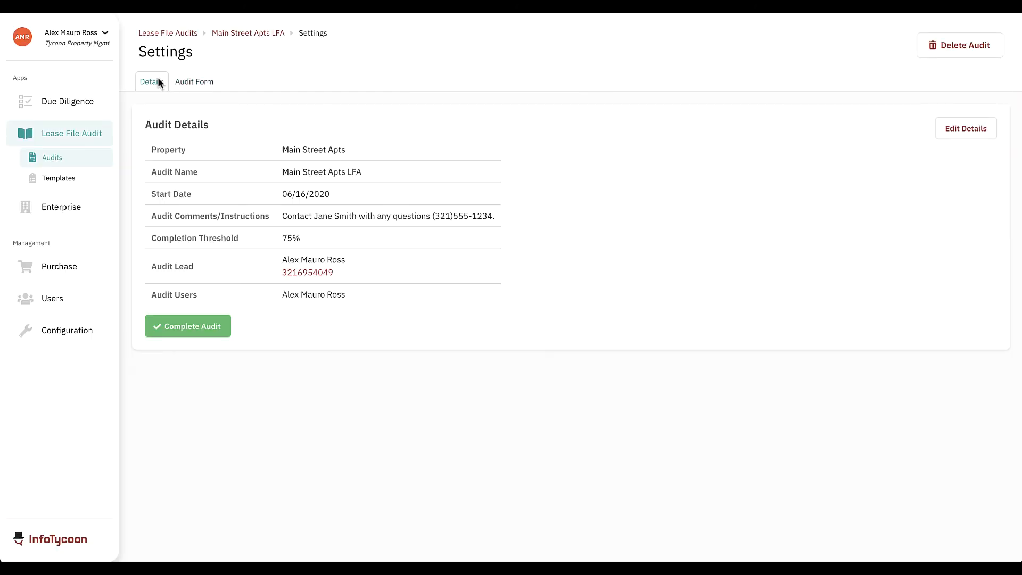